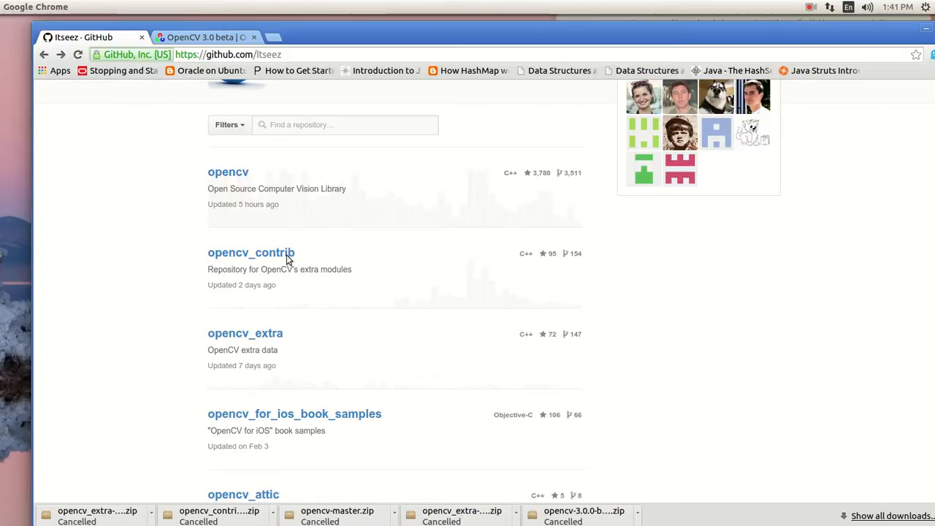
mouse_move(123, 357)
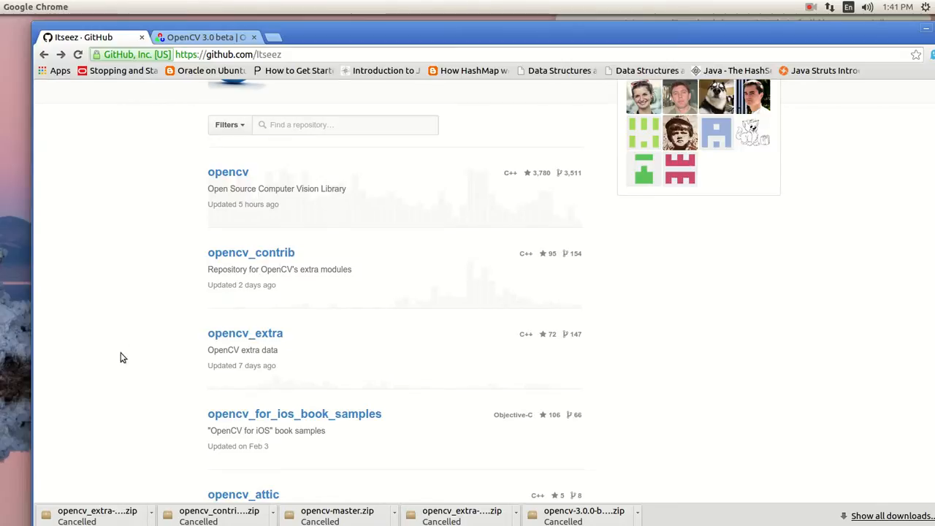
mouse_move(274, 365)
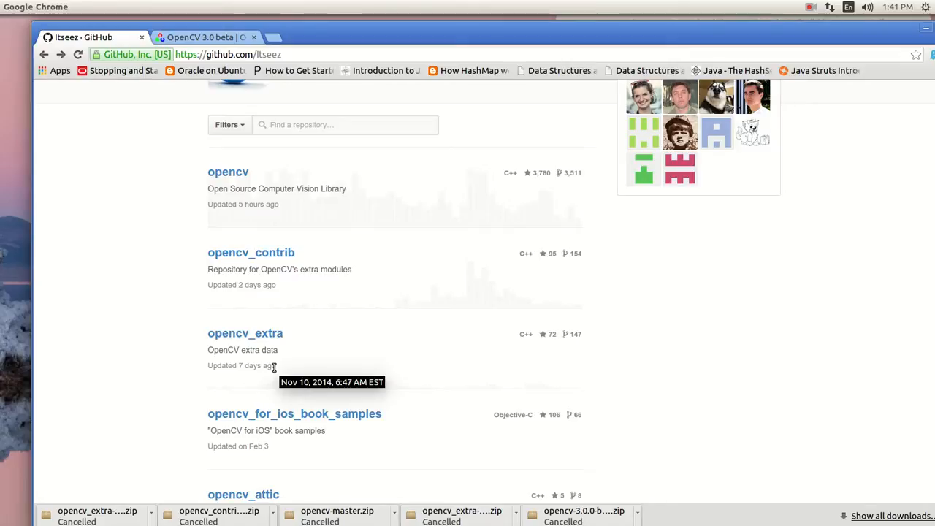
mouse_move(251, 252)
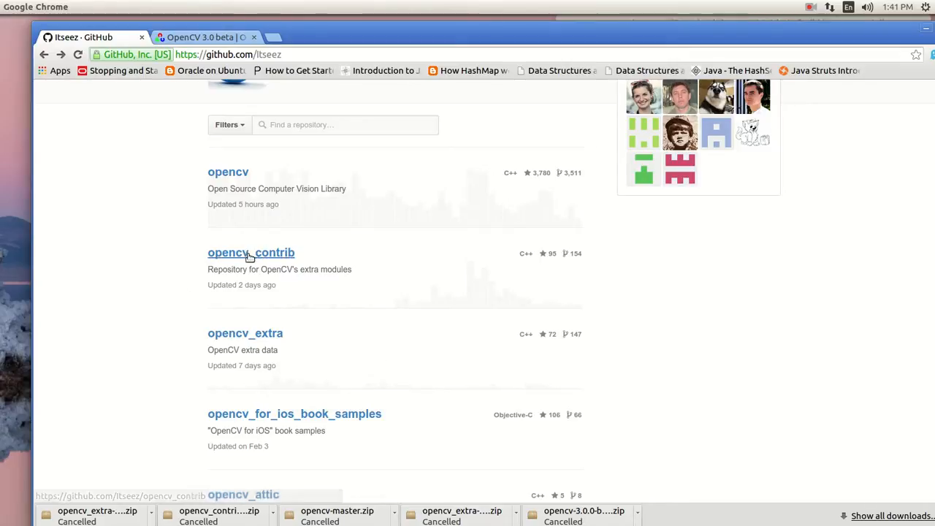
mouse_move(189, 259)
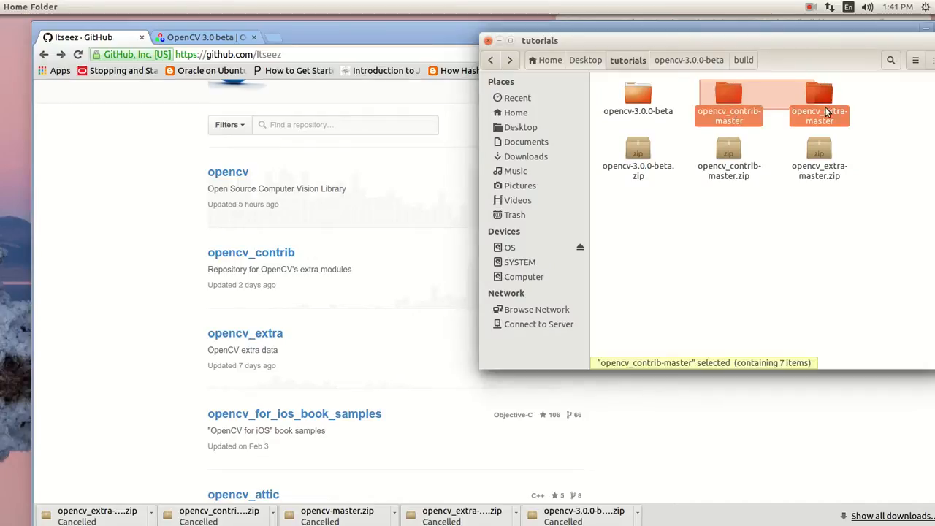
Step: Peek into opencv-3.0.0-beta, return to tutorials, and bring up opencv_contrib-master's context menu
left_click(728, 159)
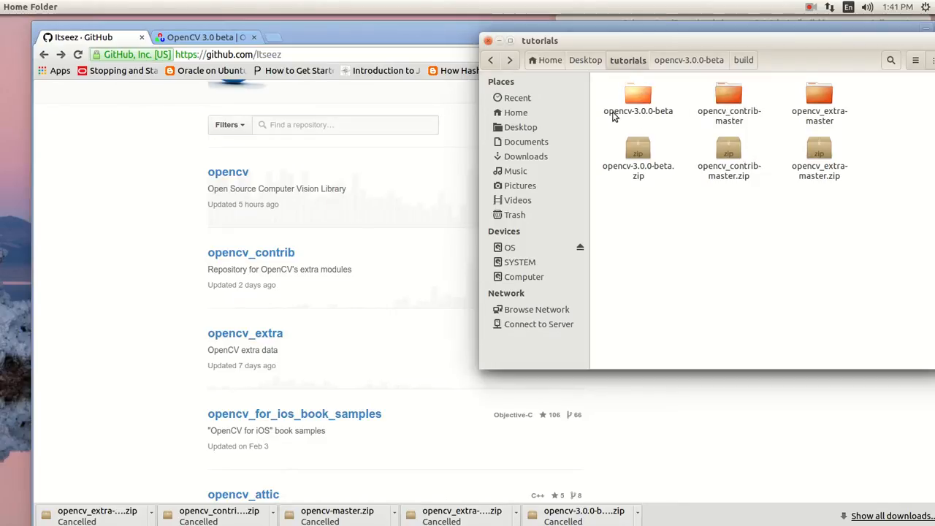
double_click(638, 95)
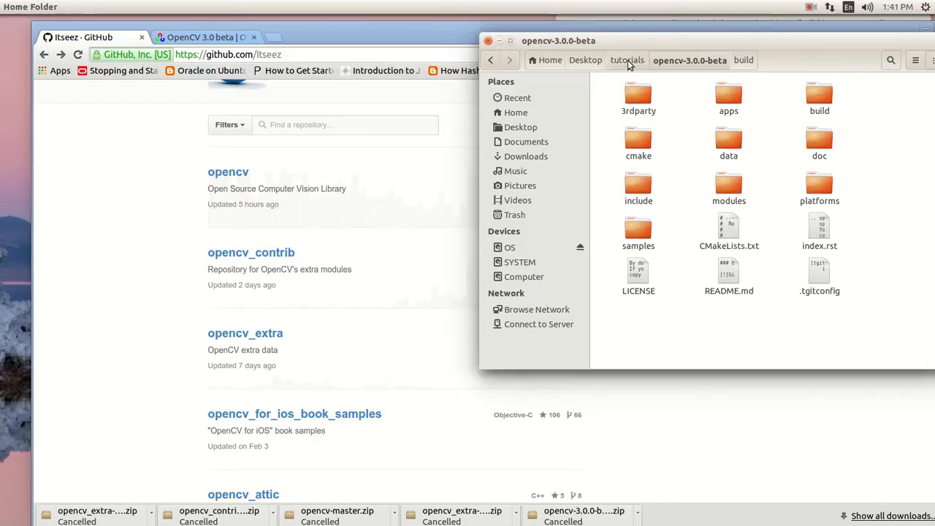
left_click(627, 60)
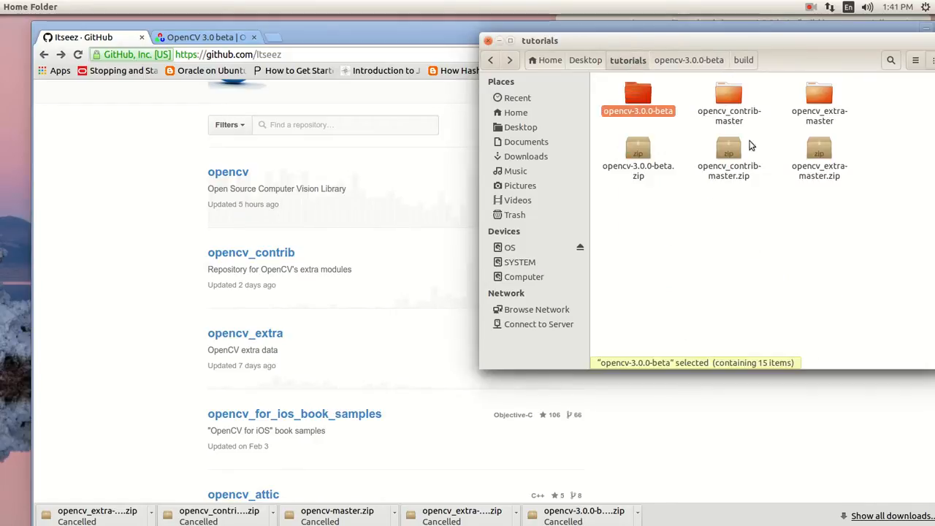
mouse_move(729, 95)
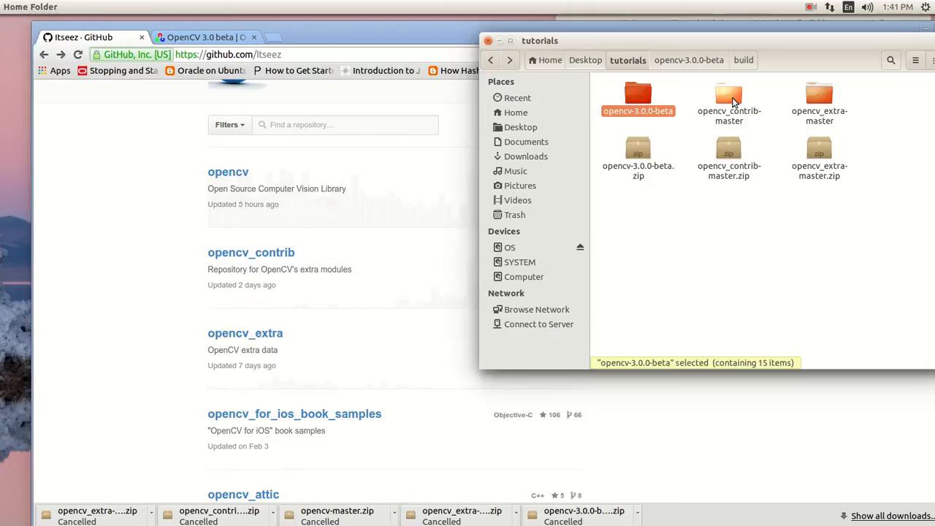
right_click(729, 102)
type("cd ..")
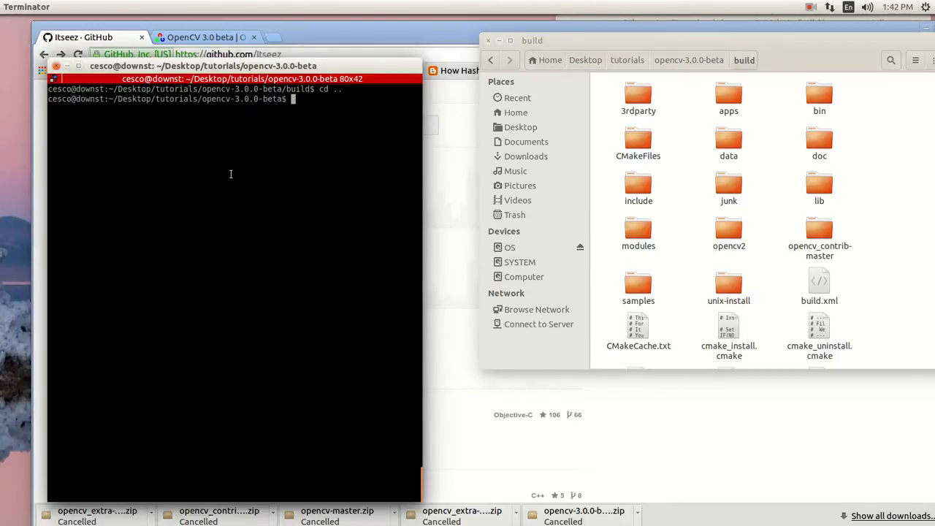
Step: Change into the build directory, list it, and select opencv_contrib-master in the listing
type("cd build/")
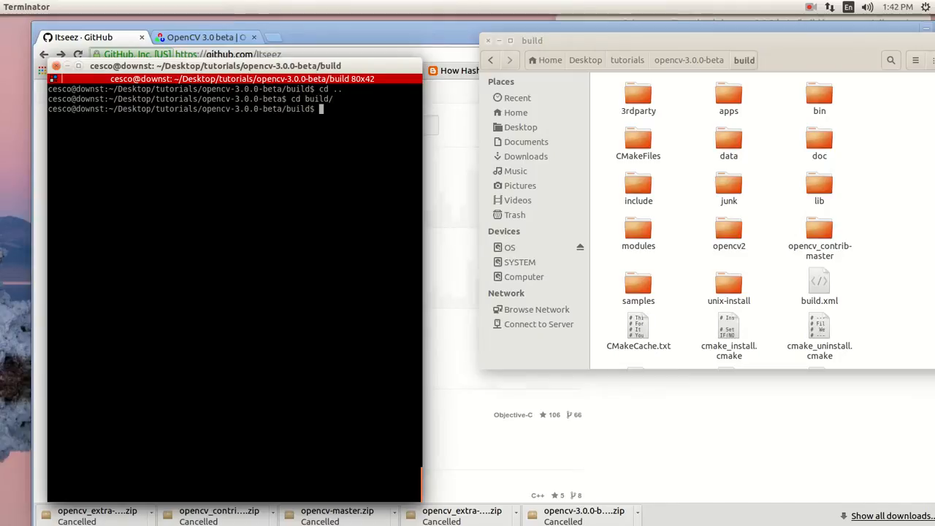
type("ls")
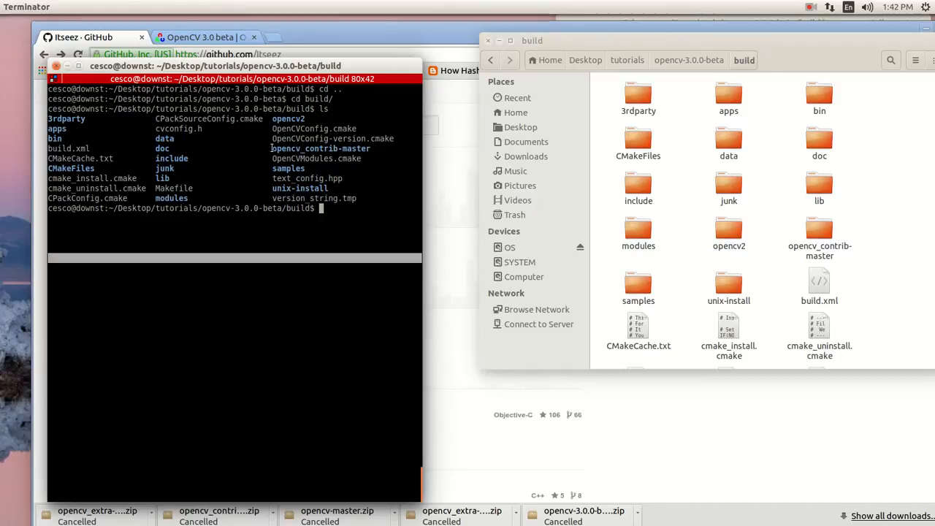
double_click(321, 149)
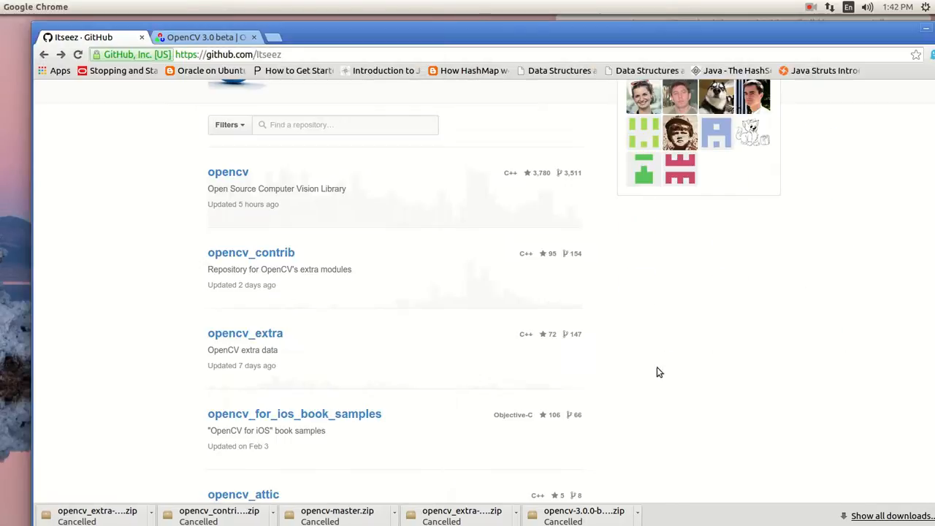
Step: Open the opencv_contrib README and highlight its cmake -DOPENCV_EXTRA_MODULES_PATH build command
left_click(251, 252)
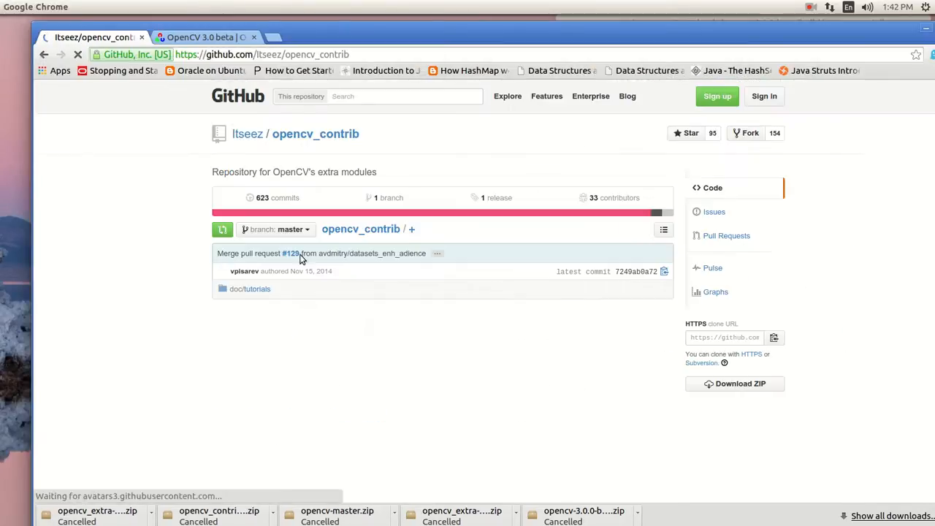
scroll("down", 3)
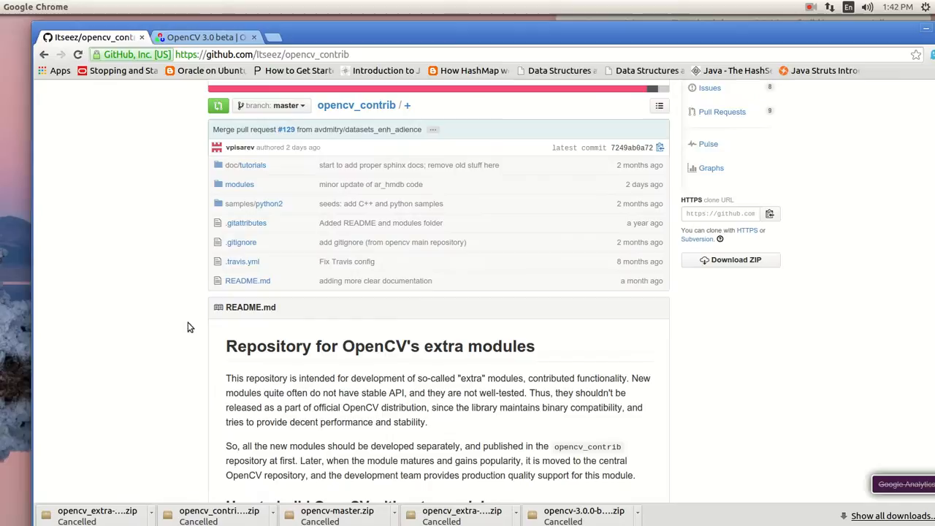
left_click(248, 281)
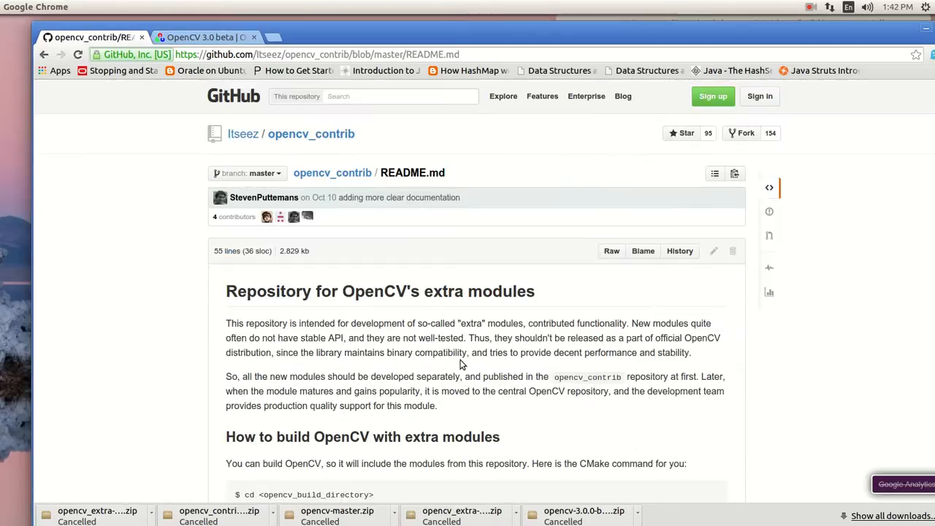
scroll("down", 3)
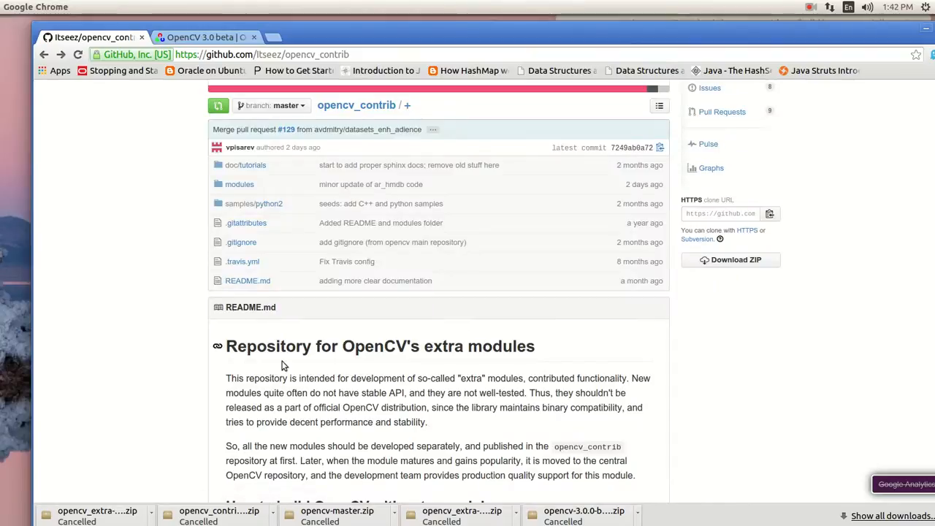
scroll("down", 3)
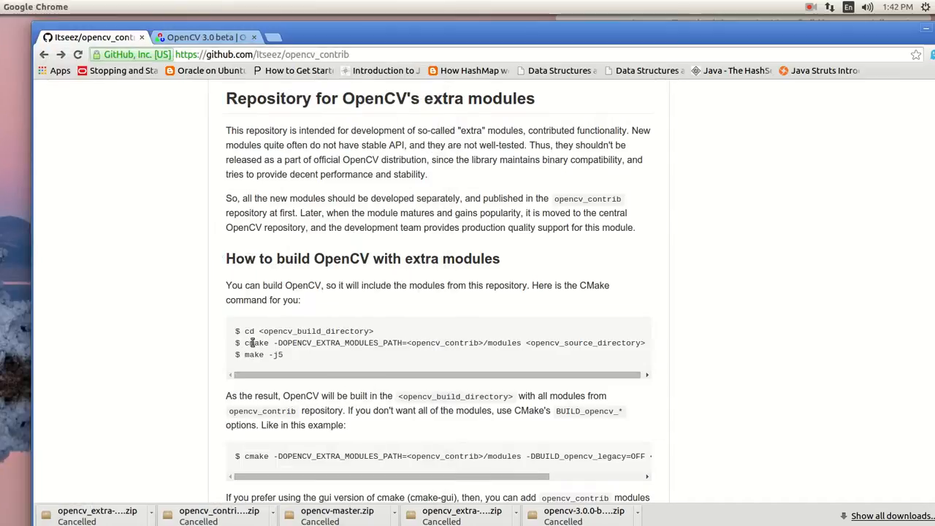
double_click(257, 343)
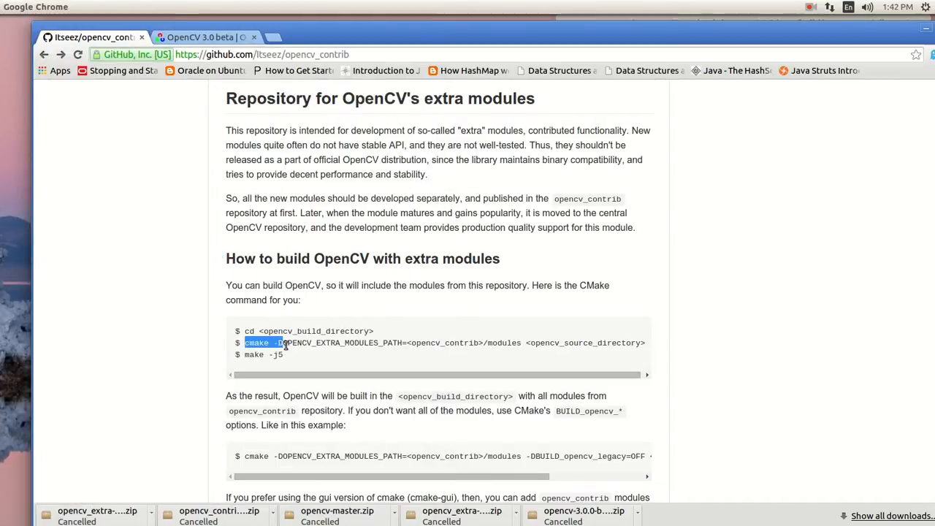
left_click_drag(282, 342, 407, 343)
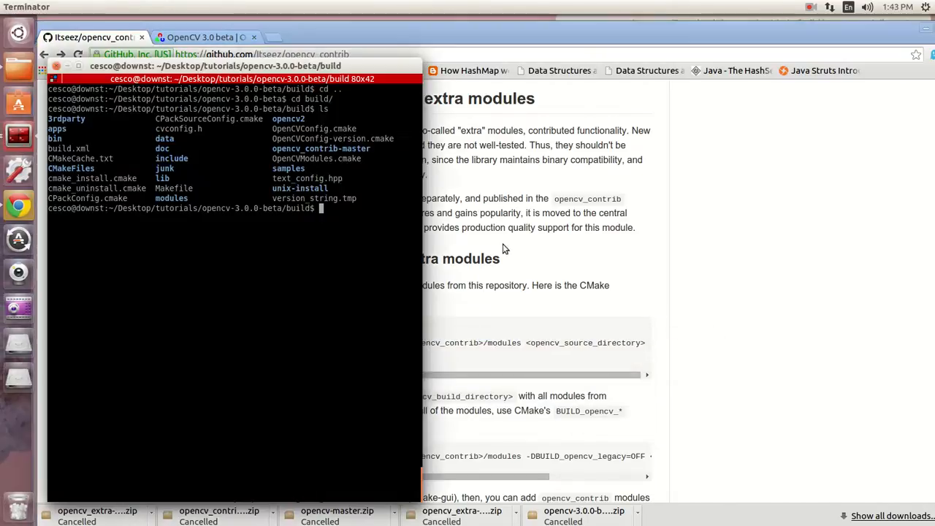
Step: Type cmake -DOPENCV_EXTRA_MODULES_PATH= and select the opencv_contrib-master name in the listing
type("cmake -DOPENCV_EXTRA_MODULES_PATH=")
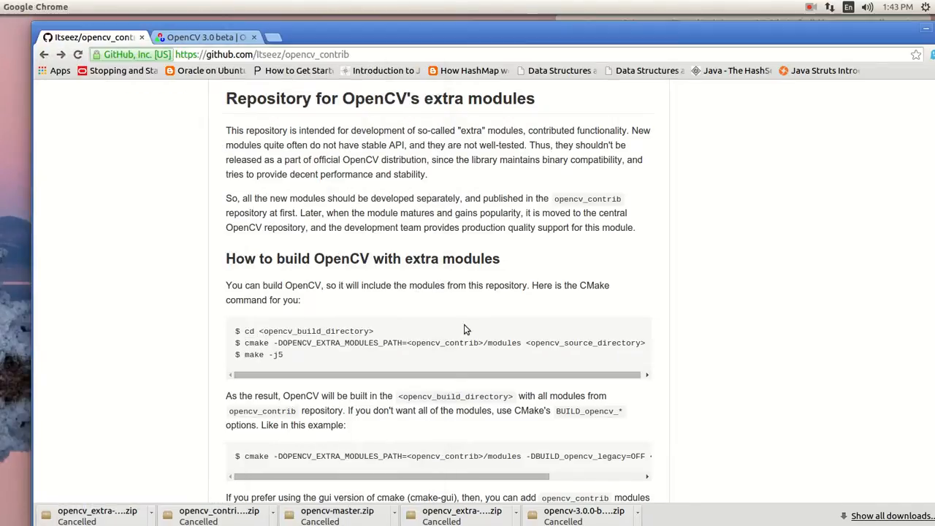
mouse_move(408, 342)
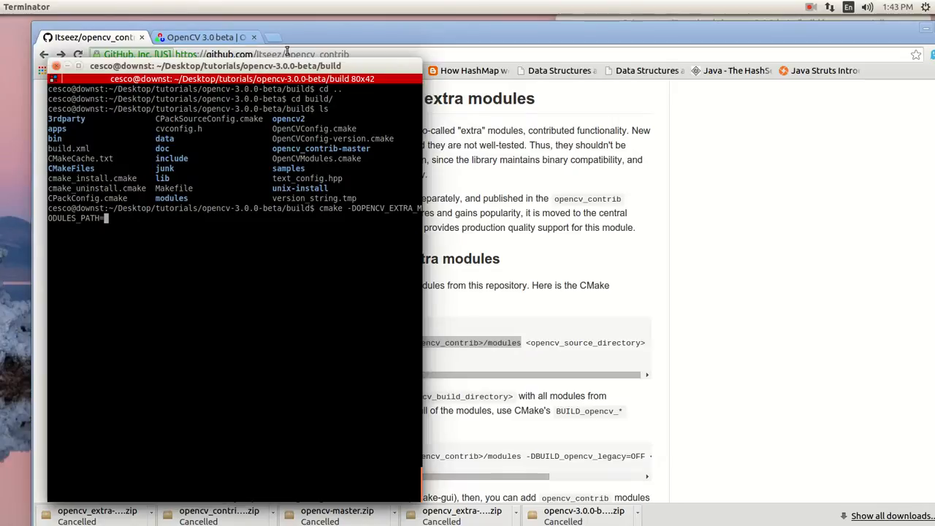
left_click_drag(215, 66, 530, 83)
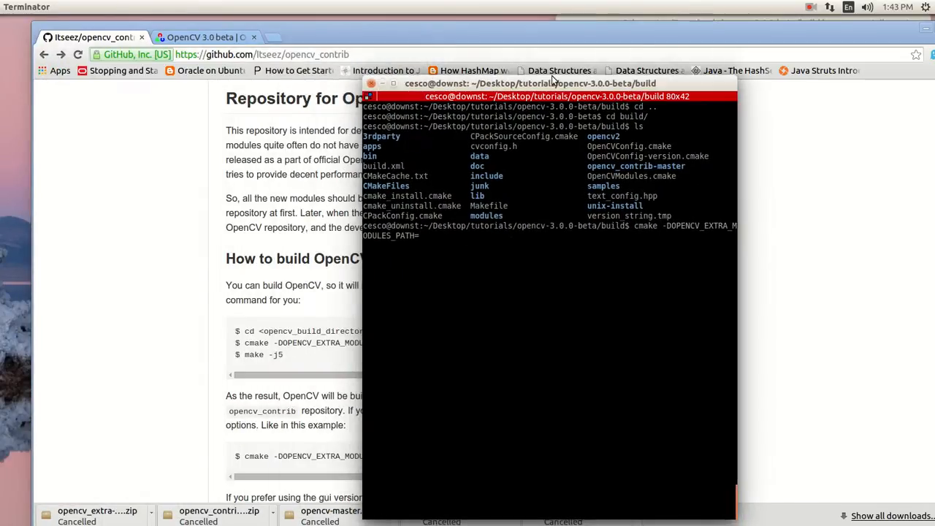
left_click_drag(531, 83, 622, 89)
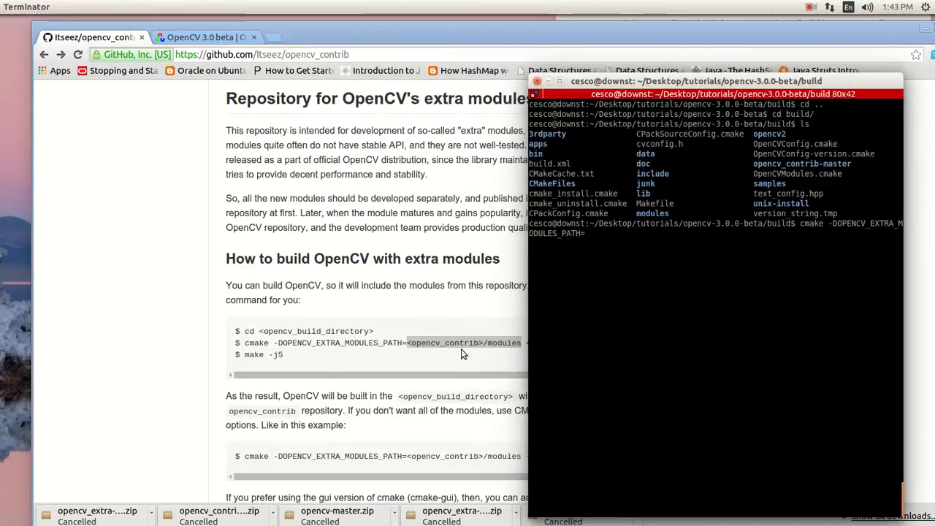
mouse_move(457, 338)
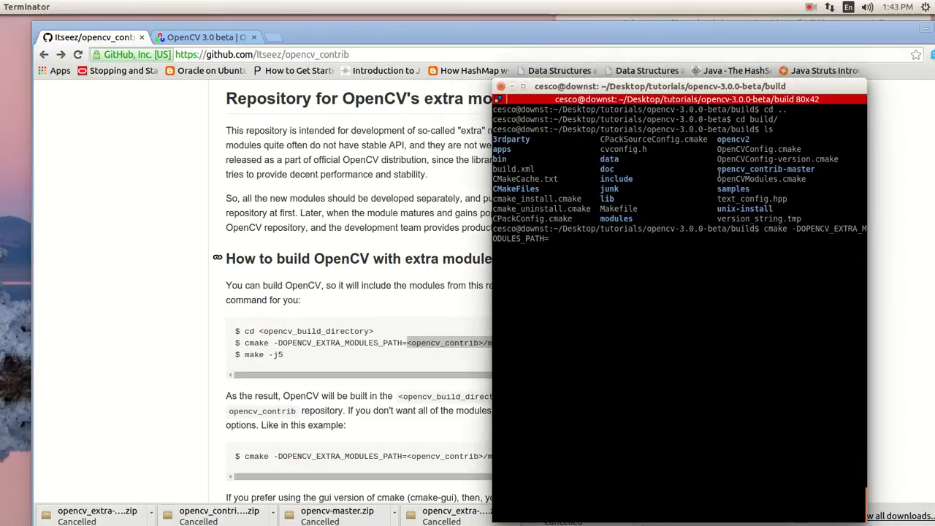
double_click(765, 168)
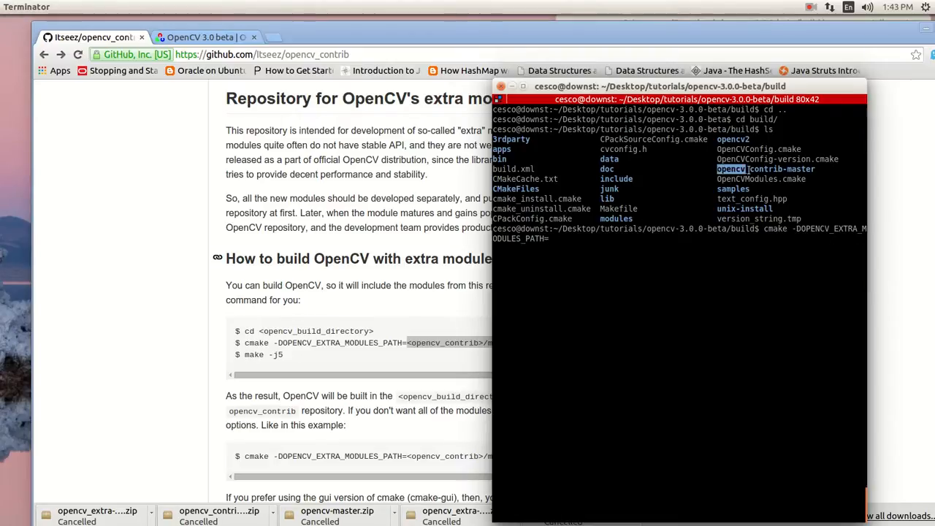
double_click(765, 169)
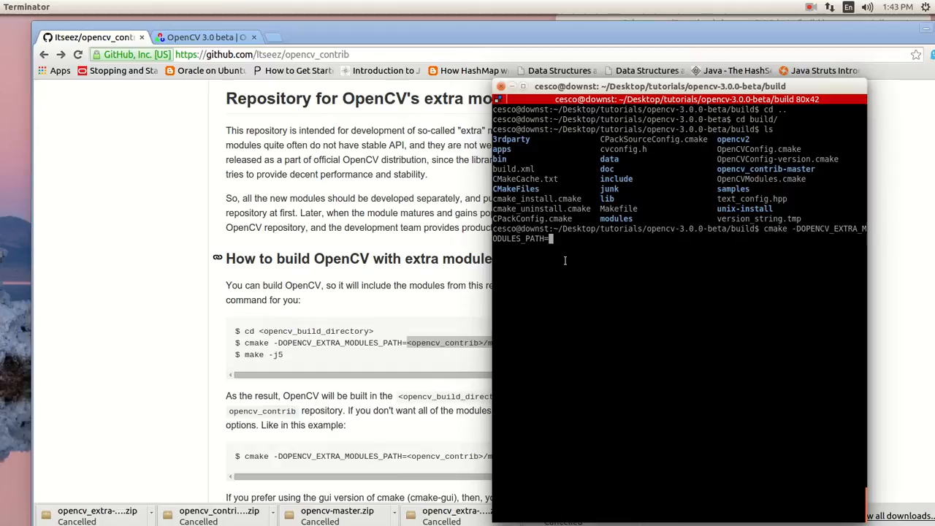
Step: Append opencv_contrib-master/modules/ .. to the pending cmake command
type("opencv_")
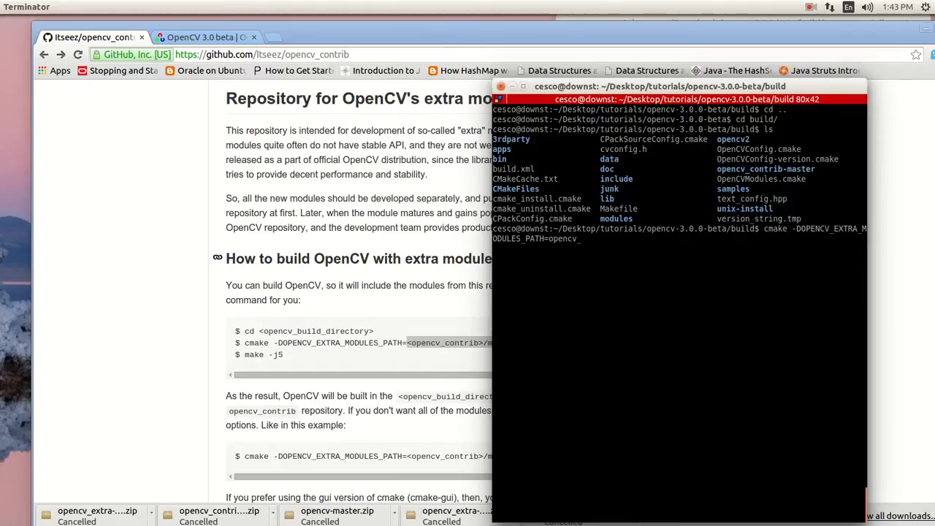
type("contrib-master/")
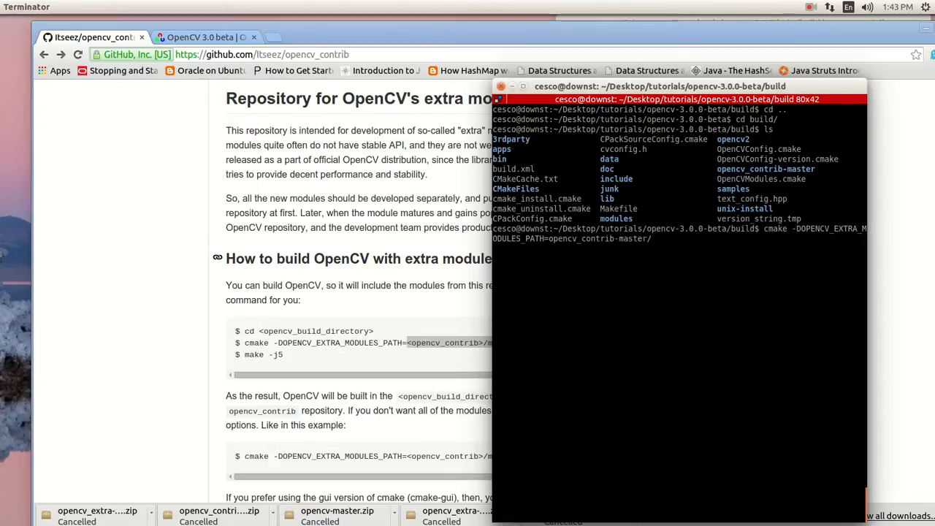
type("m")
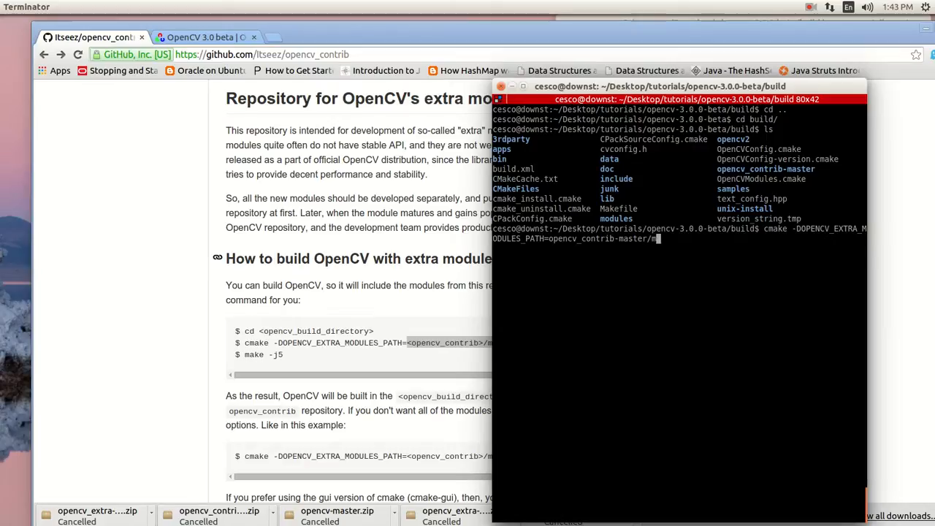
type("odules/")
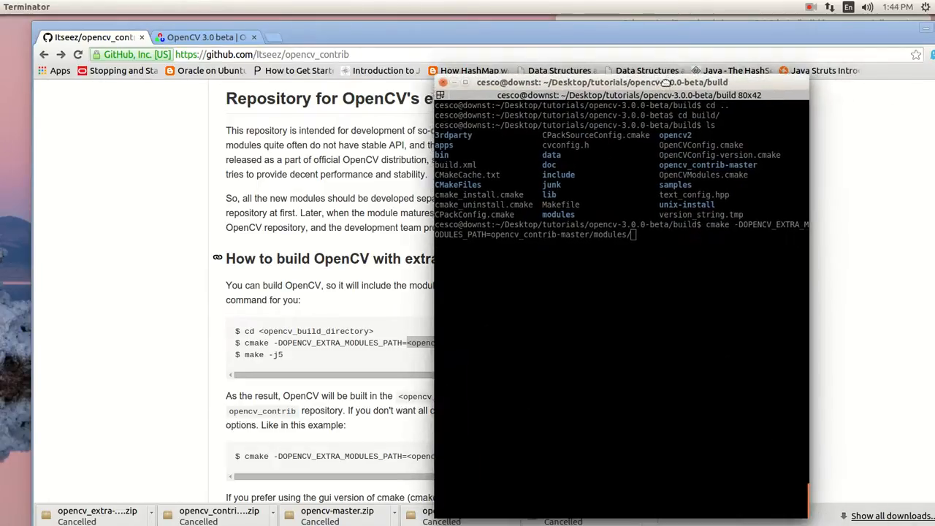
left_click_drag(603, 82, 243, 118)
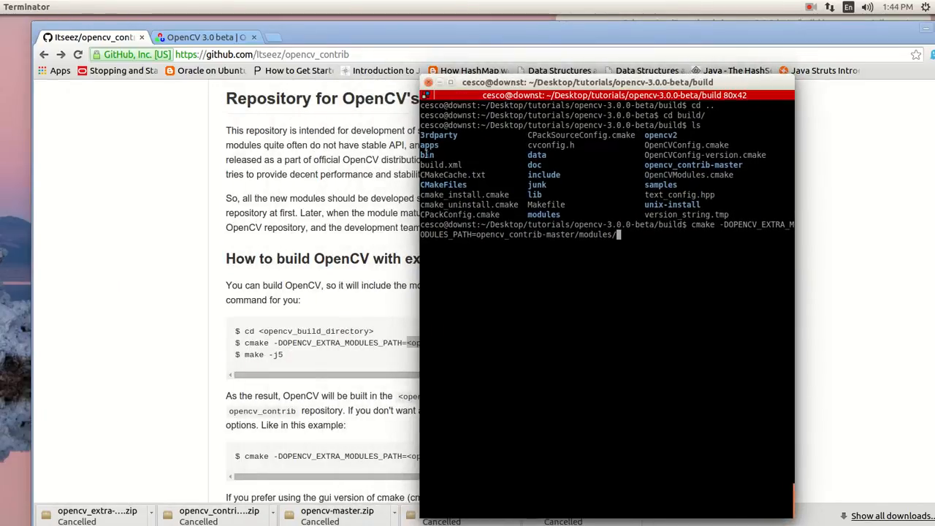
mouse_move(635, 268)
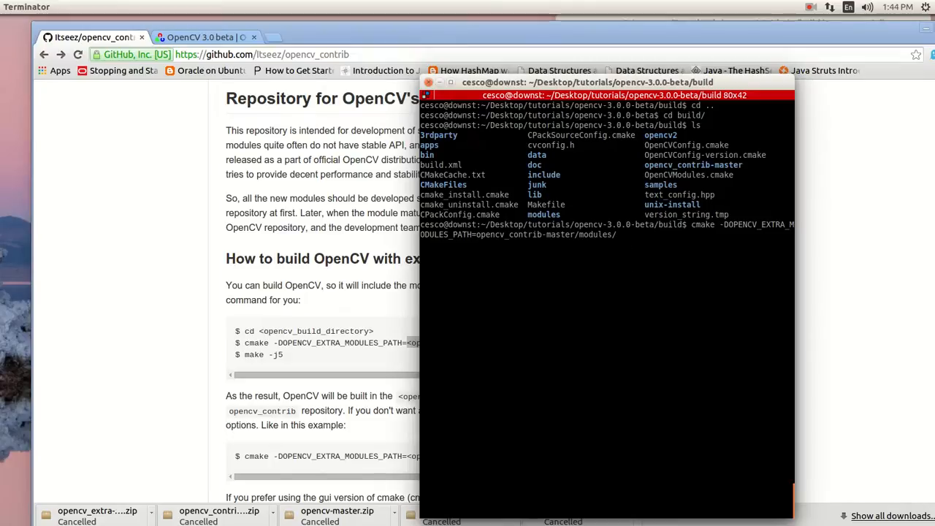
type("..")
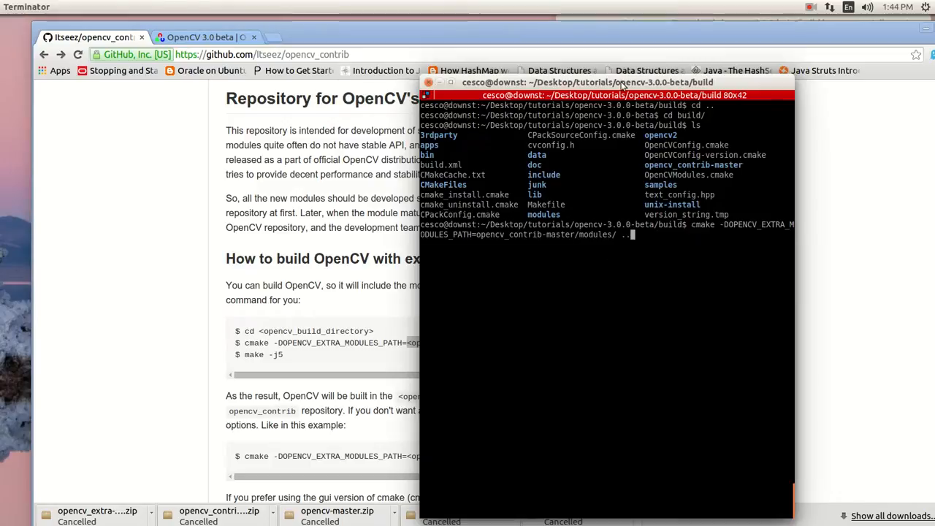
left_click_drag(589, 82, 681, 79)
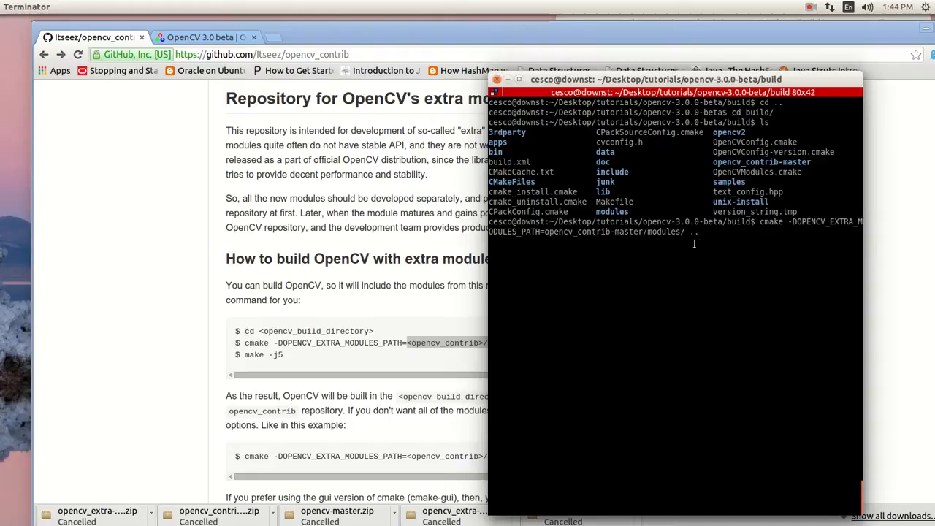
mouse_move(637, 281)
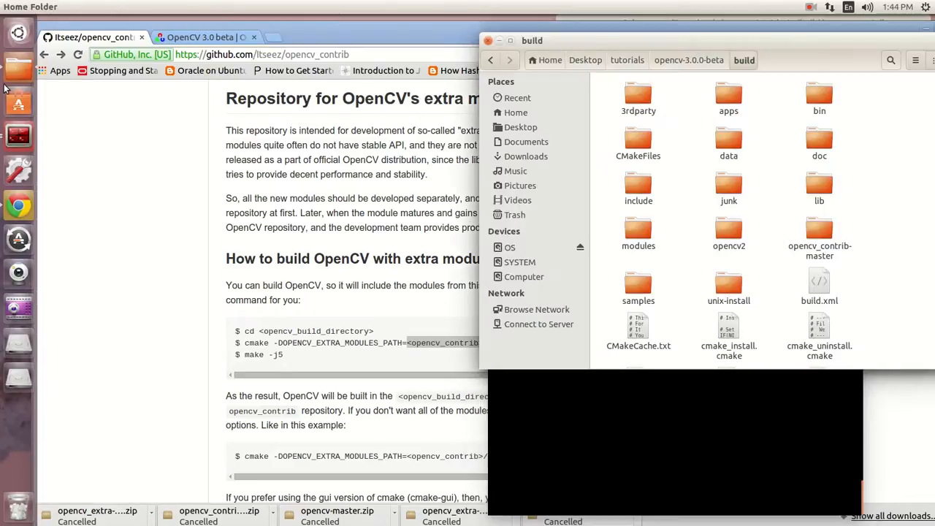
mouse_move(18, 70)
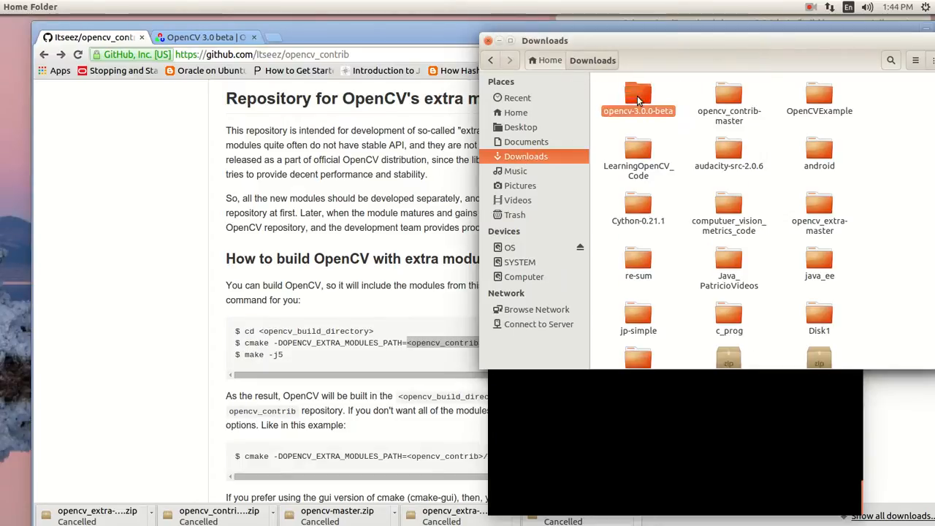
Step: Browse opencv-3.0.0-beta's opencv_contrib-master, its modules folder, and samples/python2
double_click(638, 95)
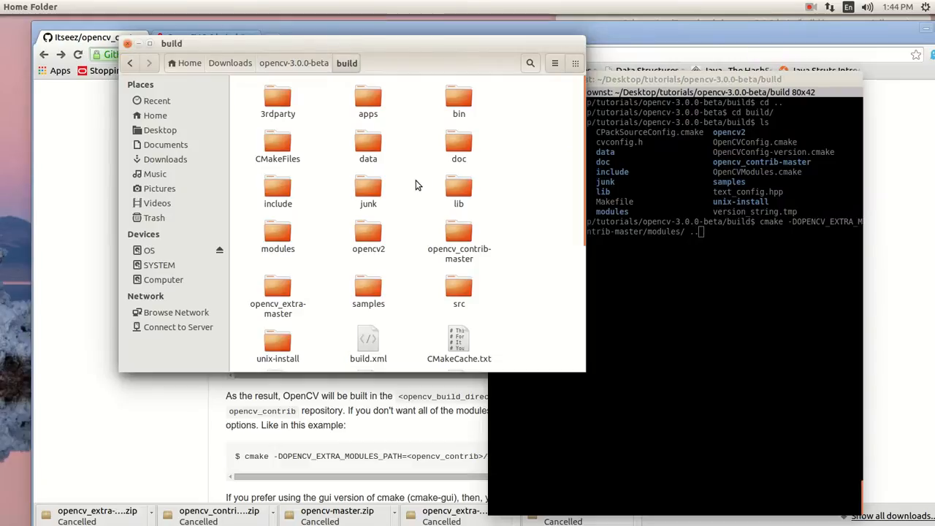
double_click(459, 234)
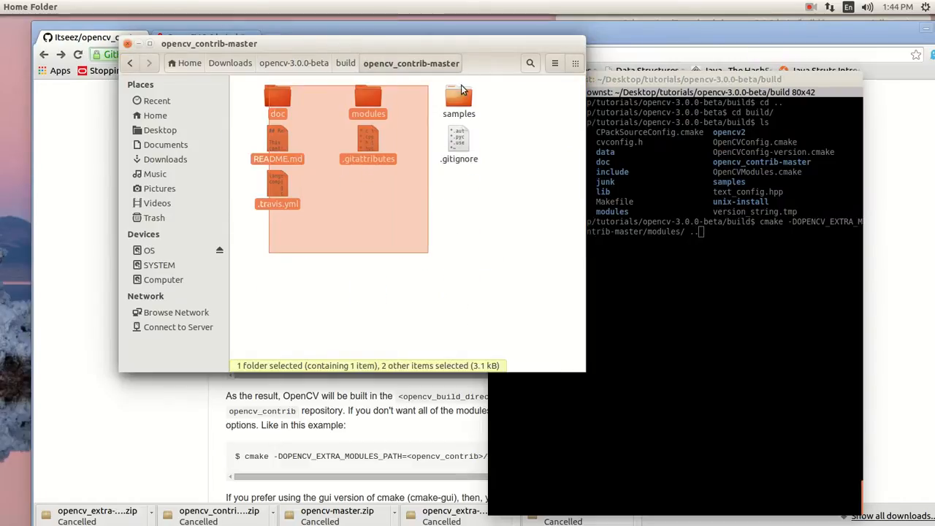
double_click(368, 99)
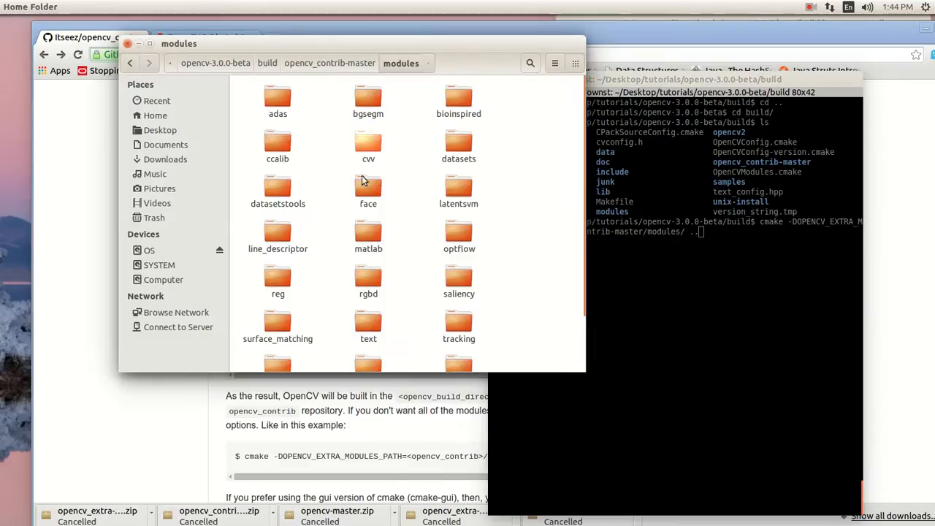
mouse_move(504, 294)
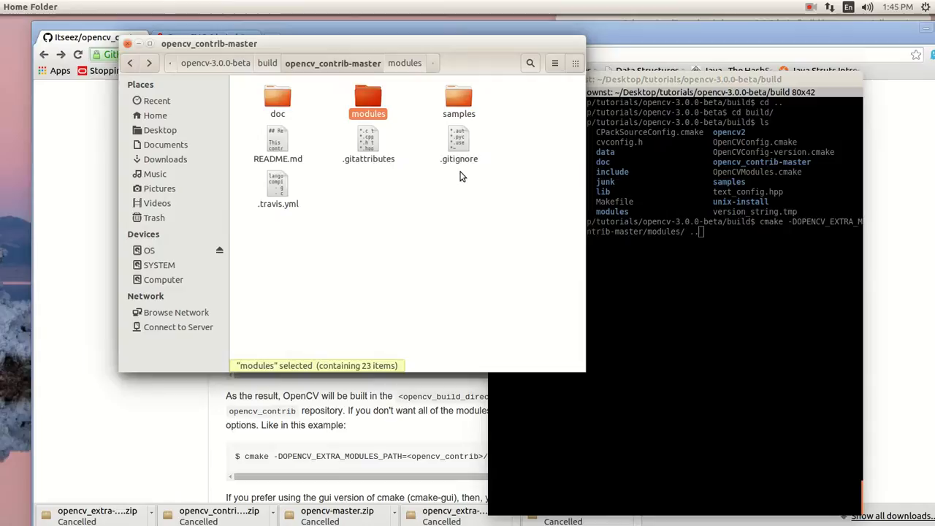
double_click(459, 99)
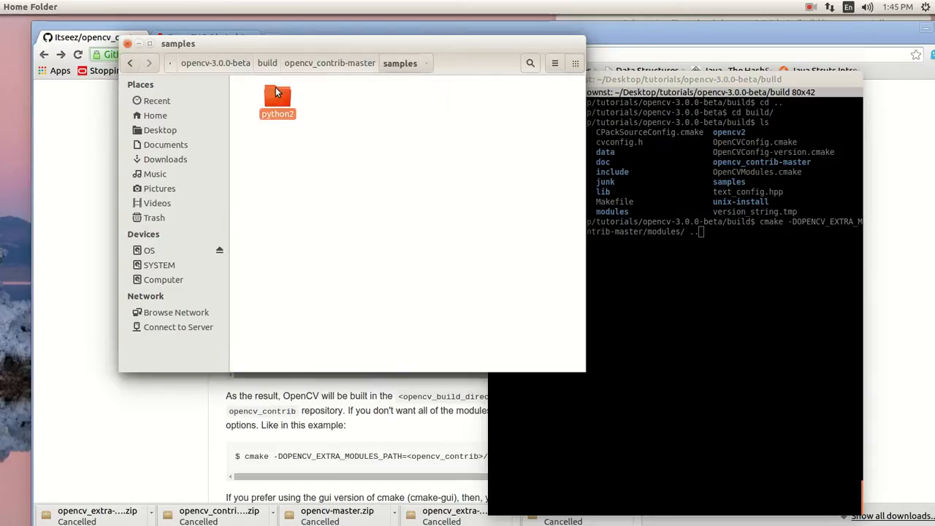
double_click(277, 98)
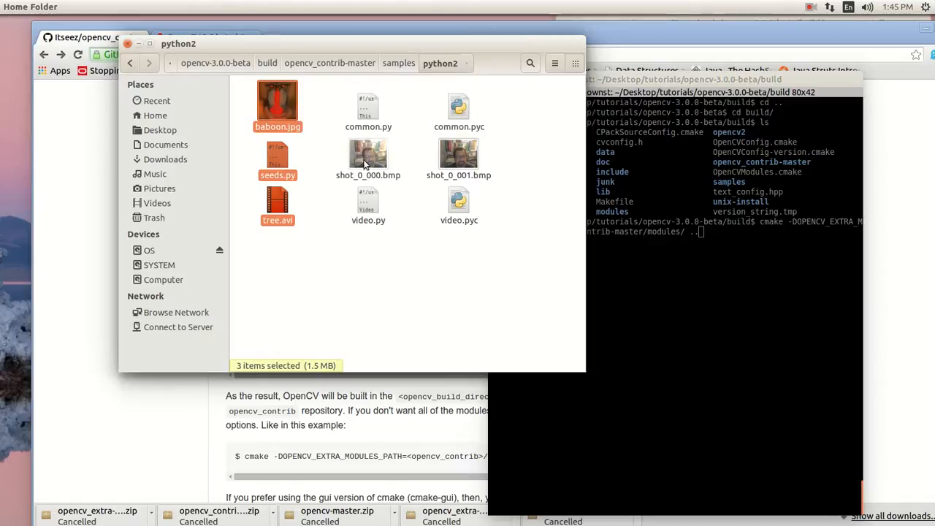
mouse_move(307, 281)
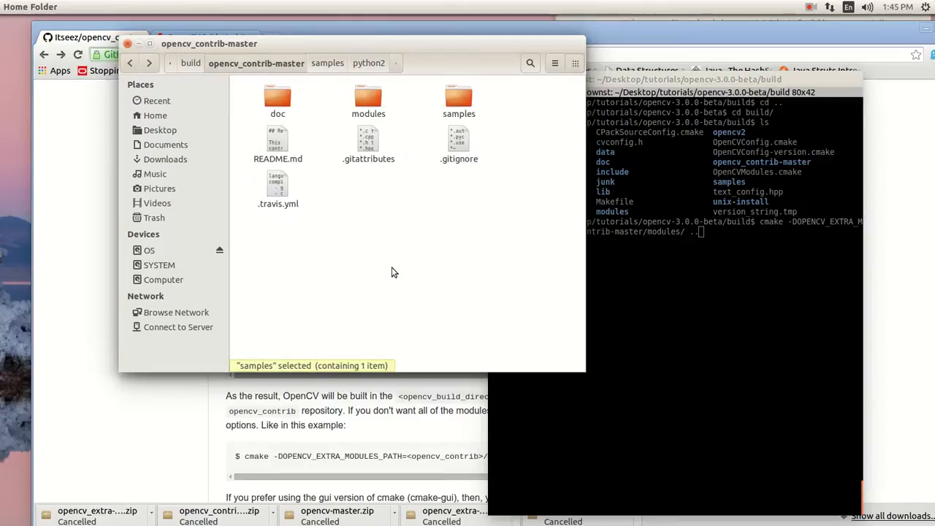
left_click(360, 313)
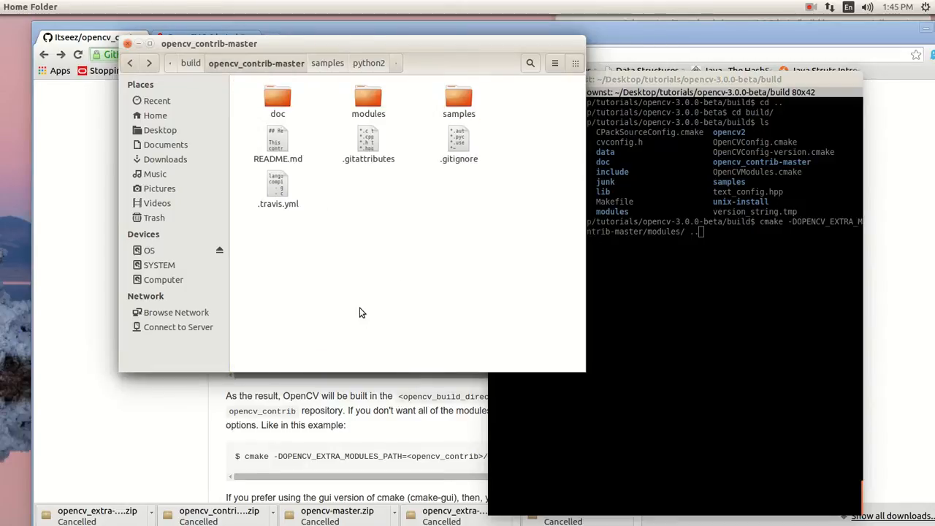
mouse_move(714, 341)
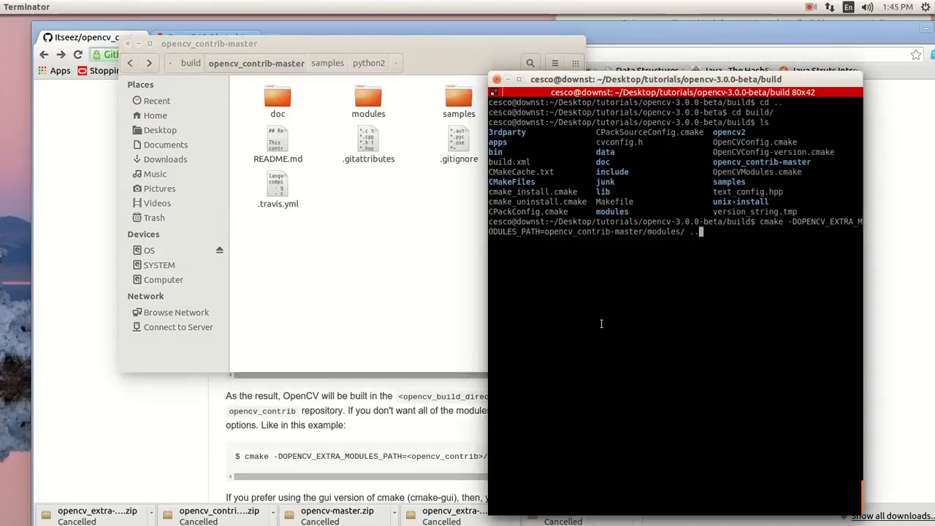
mouse_move(555, 447)
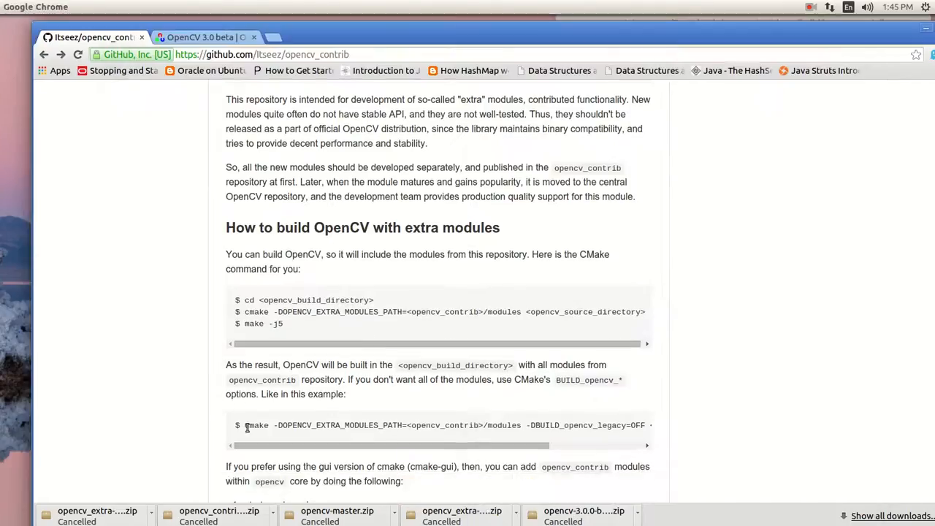
Step: Scroll the README to the extra-modules build steps and select make -j5
scroll("down", 3)
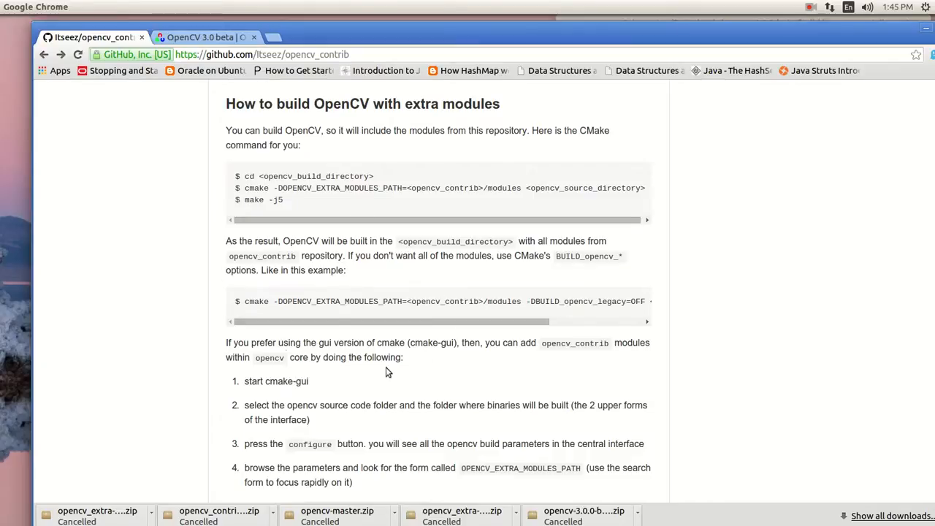
mouse_move(561, 277)
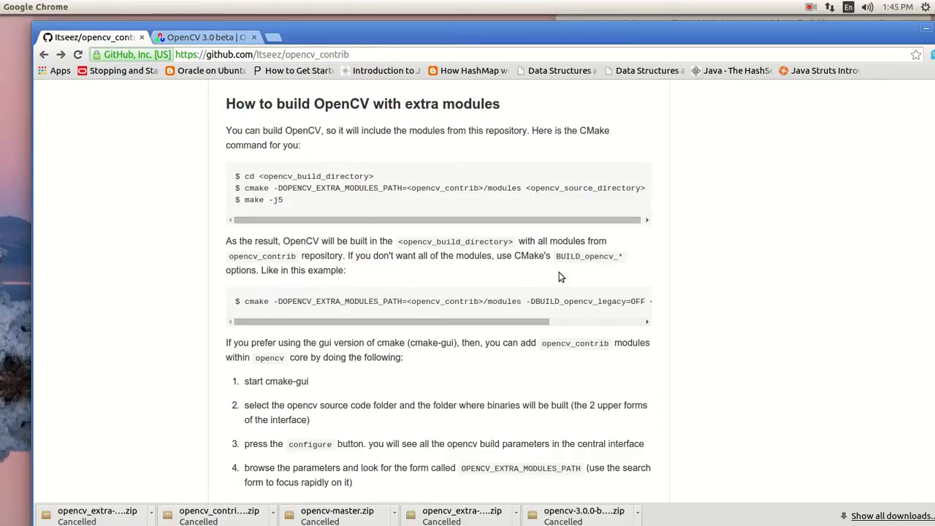
mouse_move(431, 273)
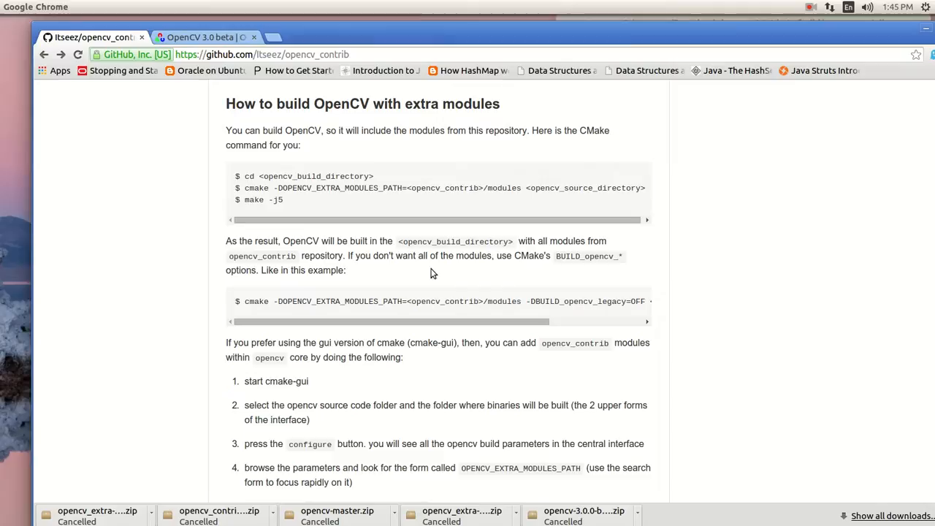
mouse_move(189, 206)
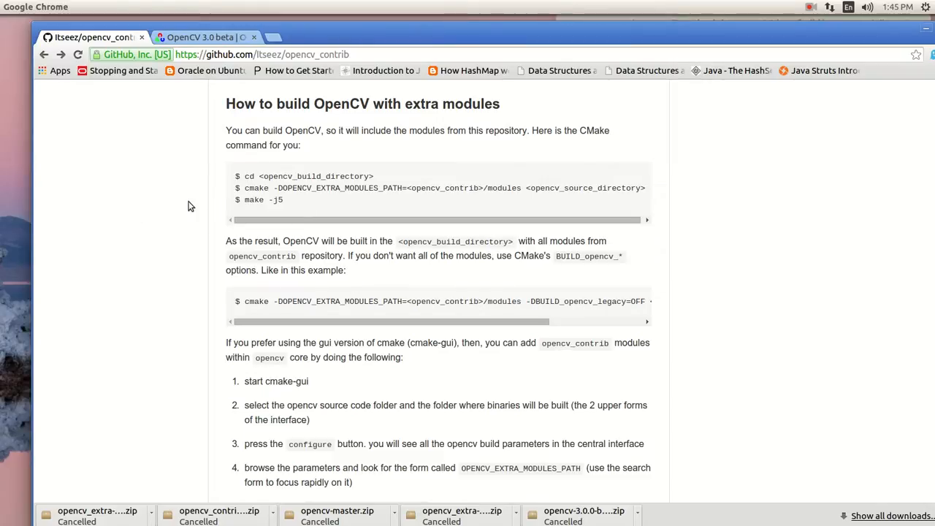
mouse_move(242, 210)
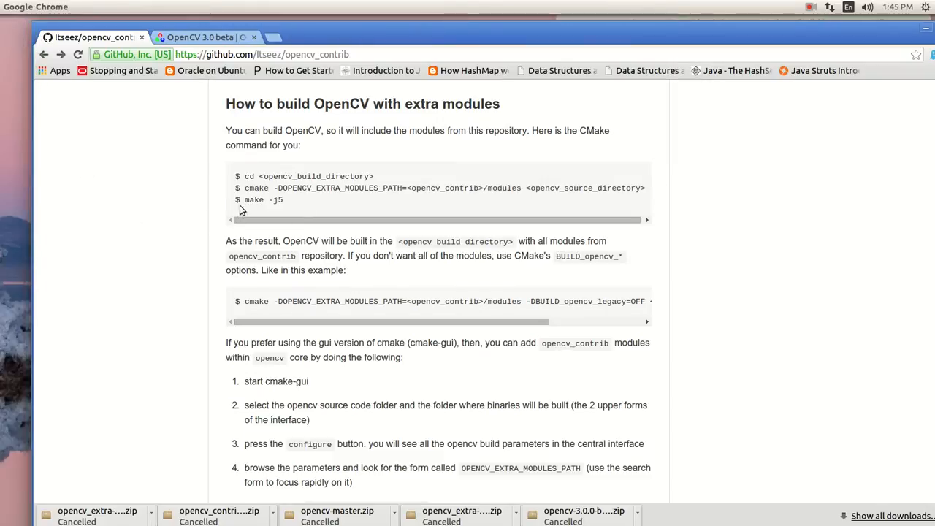
double_click(263, 200)
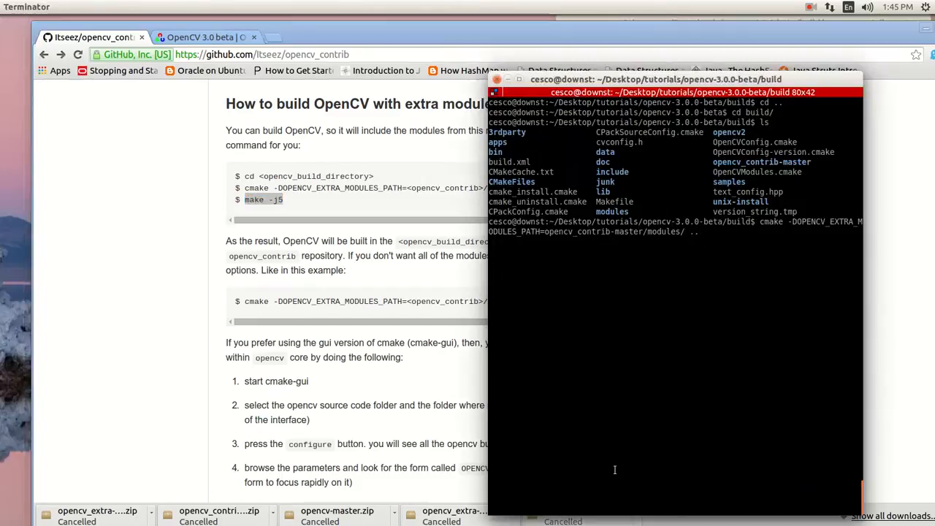
mouse_move(682, 288)
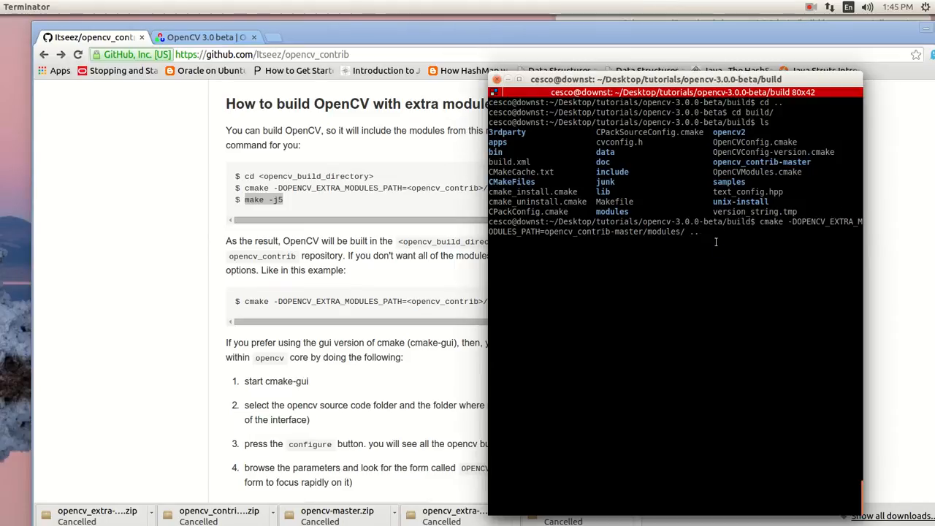
Step: Run cmake -DOPENCV_EXTRA_MODULES_PATH=opencv_contrib-master/modules/ .. in the build folder
key("Return")
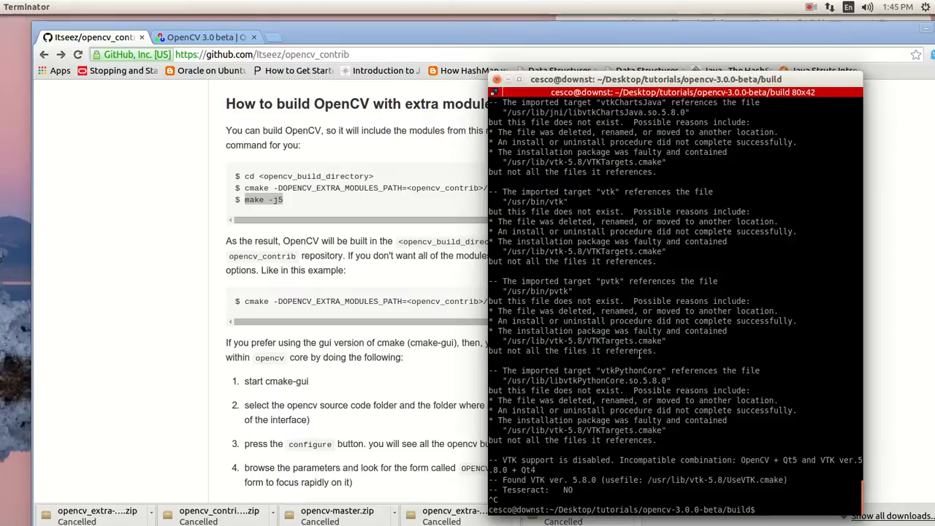
mouse_move(717, 464)
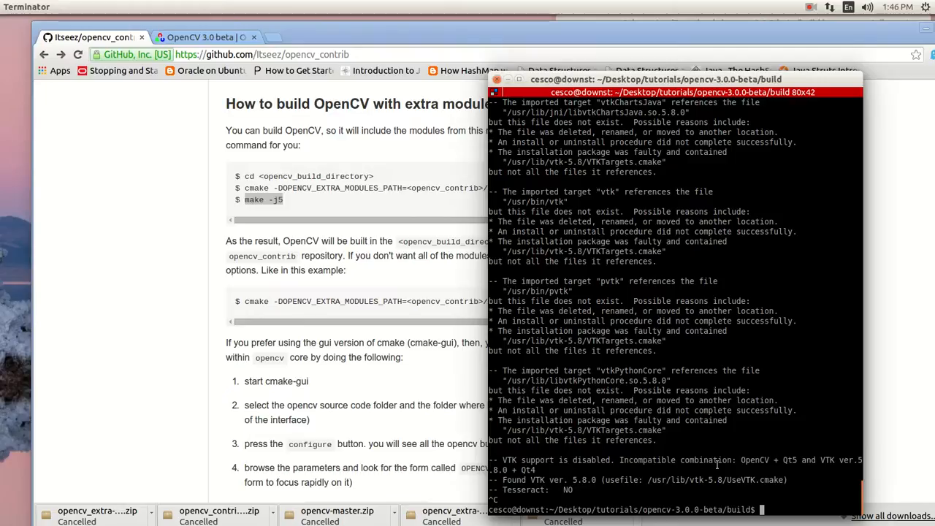
Step: Type make -j4 at the build-folder prompt without running it
type("make")
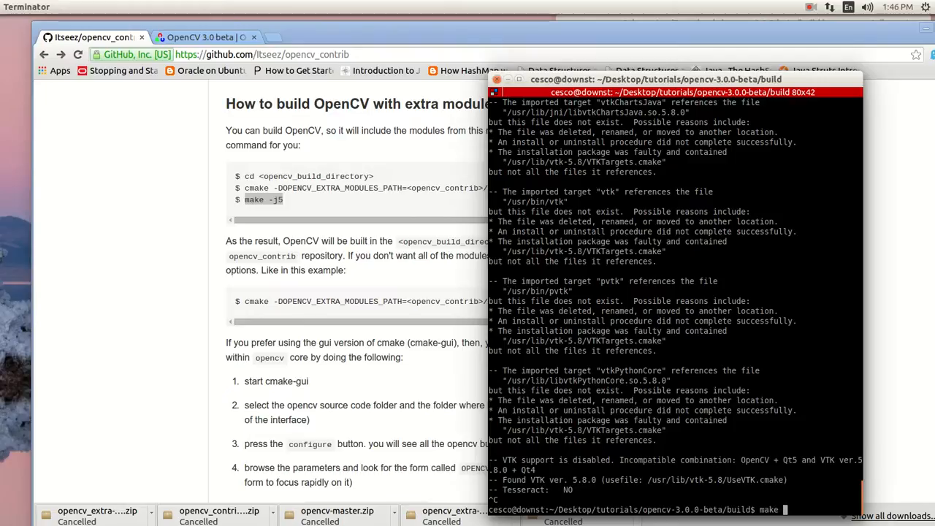
type("-j")
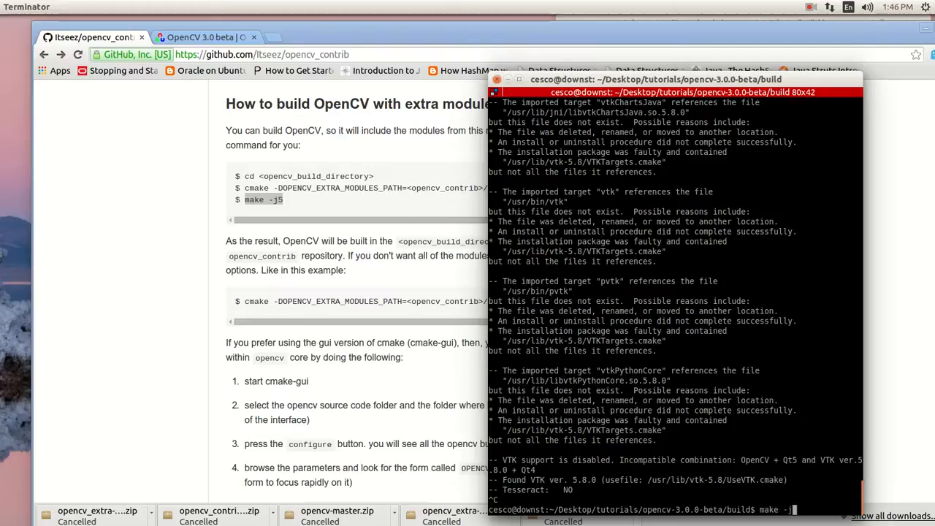
type("4")
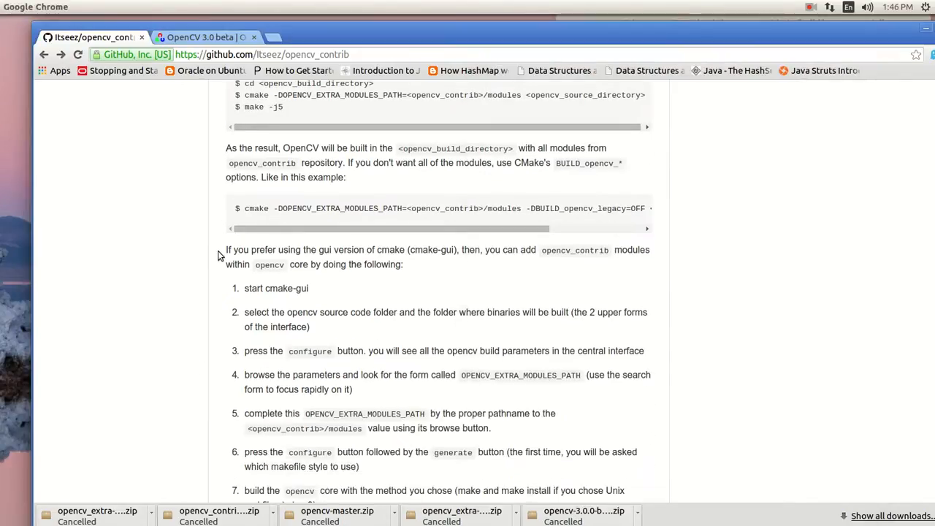
Step: Scroll the opencv_contrib README past cmake-gui to 'Update the repository documentation'
scroll("down", 3)
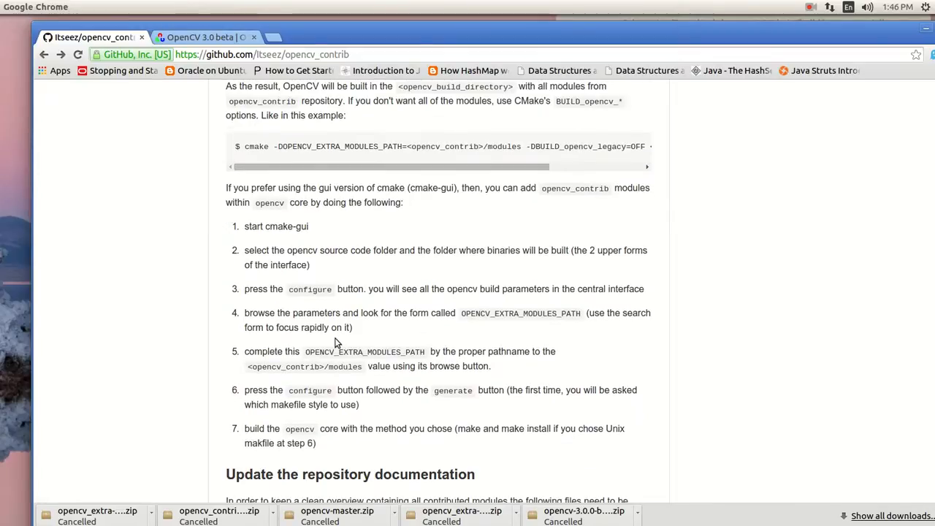
scroll("down", 3)
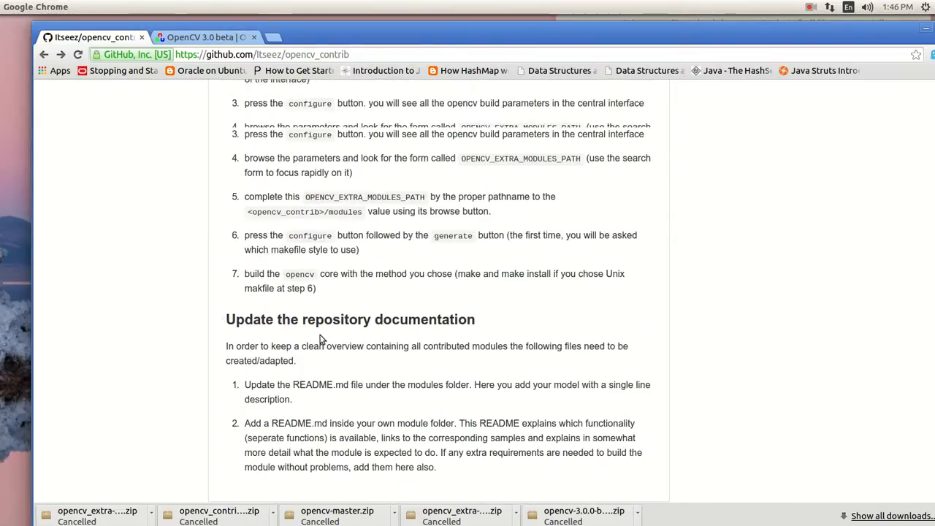
scroll("down", 3)
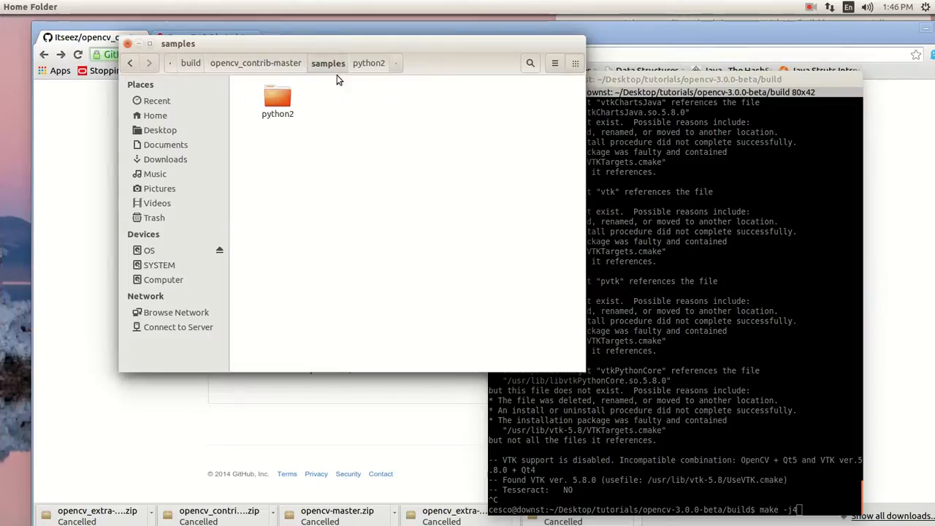
Step: Navigate Files from samples up through opencv_contrib-master to build, selecting opencv_extra-master
left_click(255, 63)
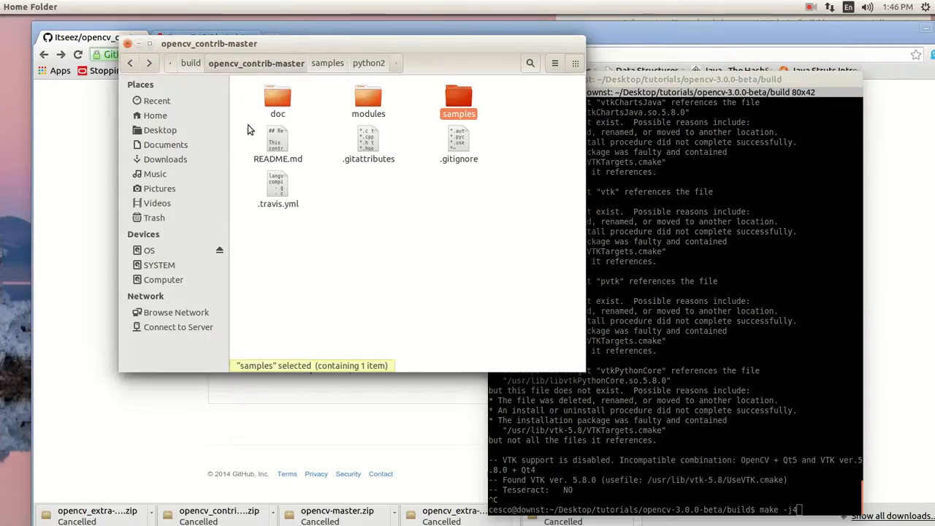
left_click(191, 63)
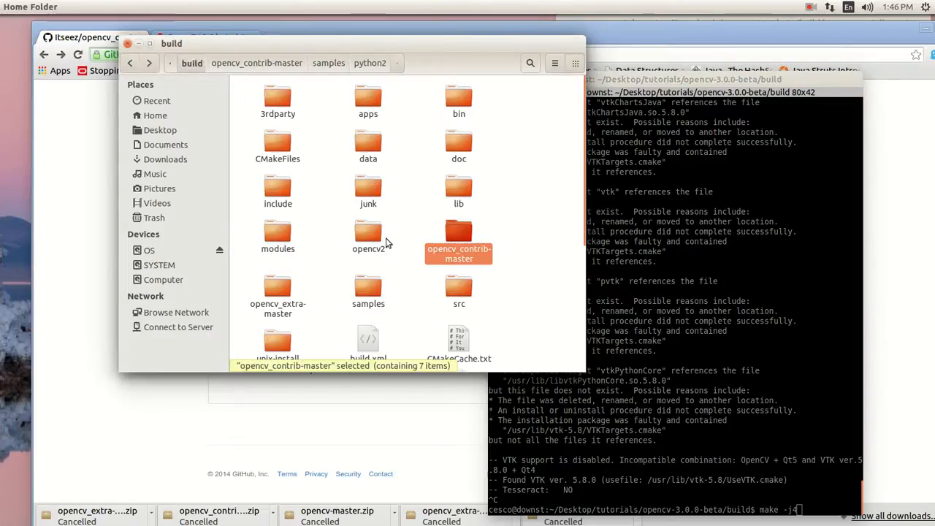
mouse_move(254, 219)
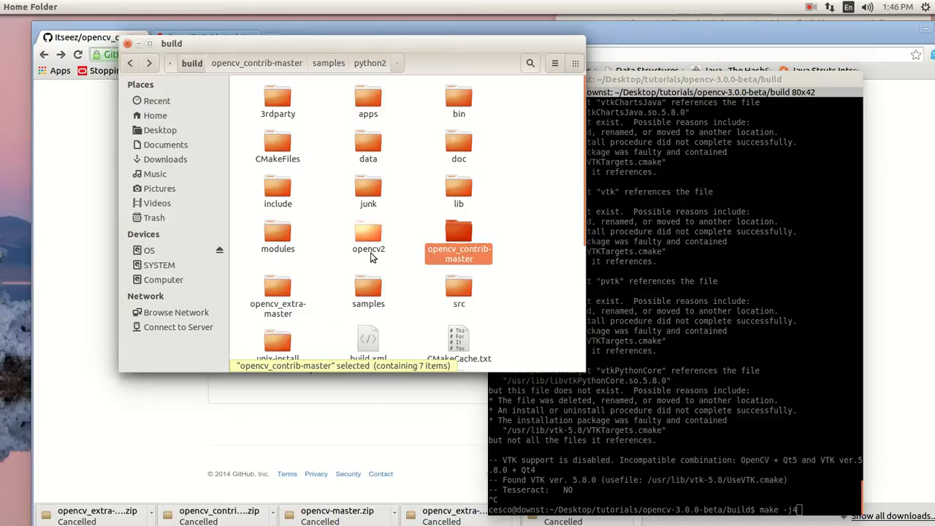
left_click(278, 292)
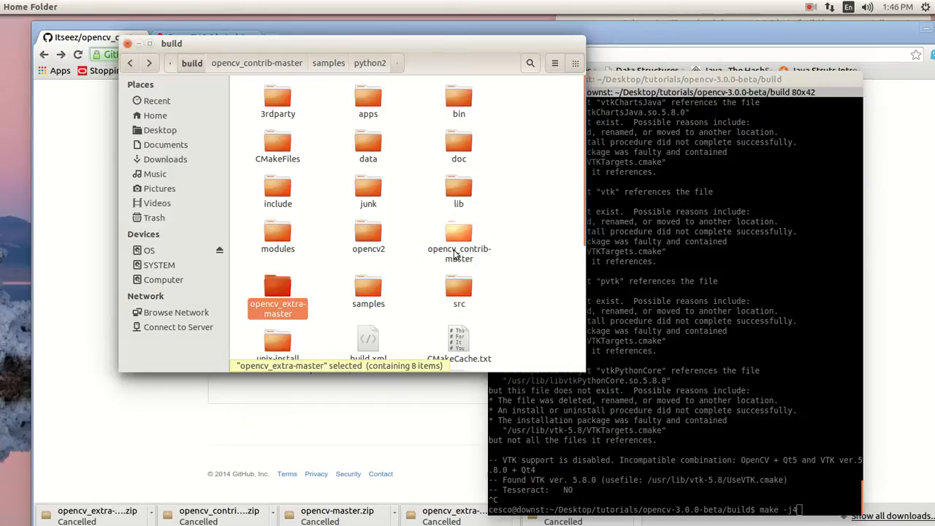
mouse_move(472, 242)
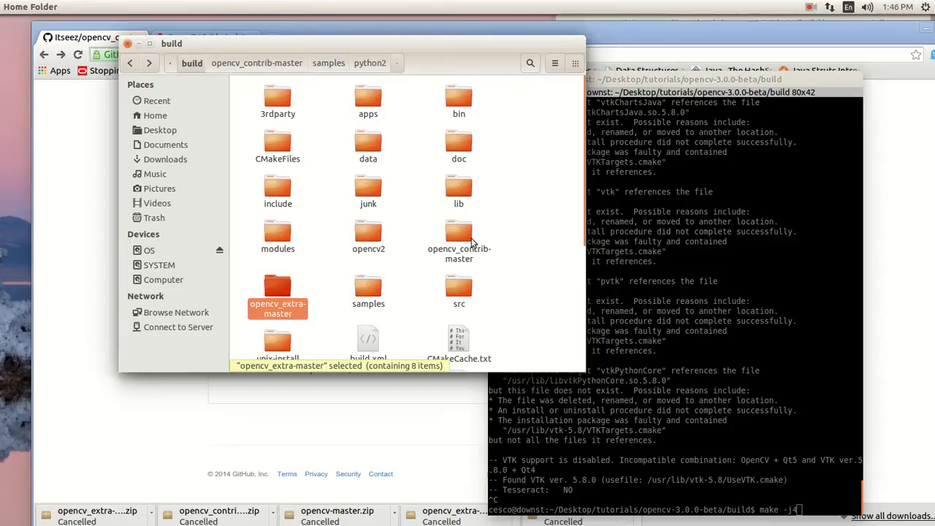
Step: Abandon the pending make line and cd into ~/Downloads/opencv-3.0.0-beta
left_click(459, 237)
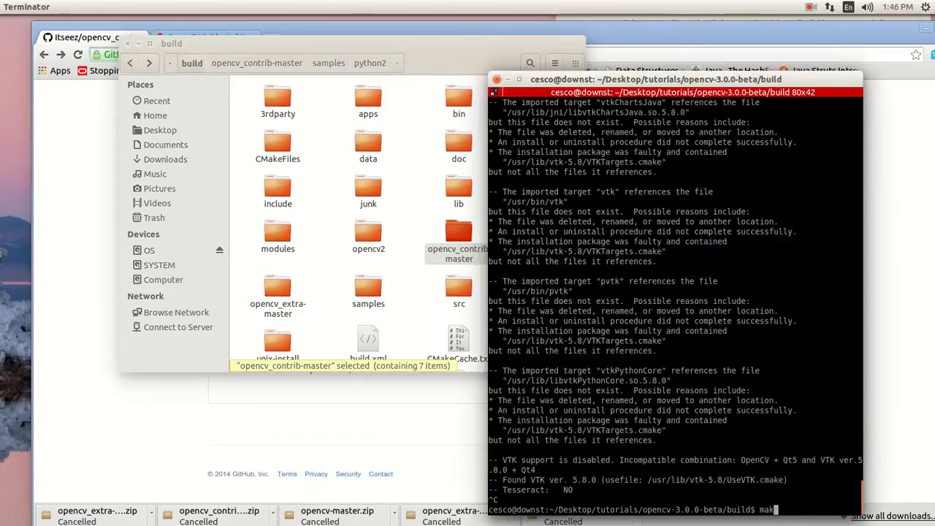
type("cd")
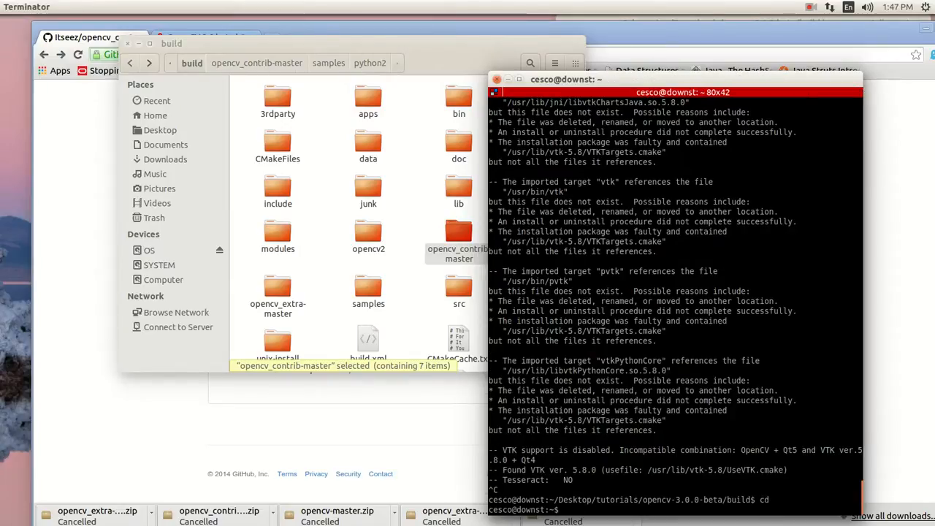
type("cd")
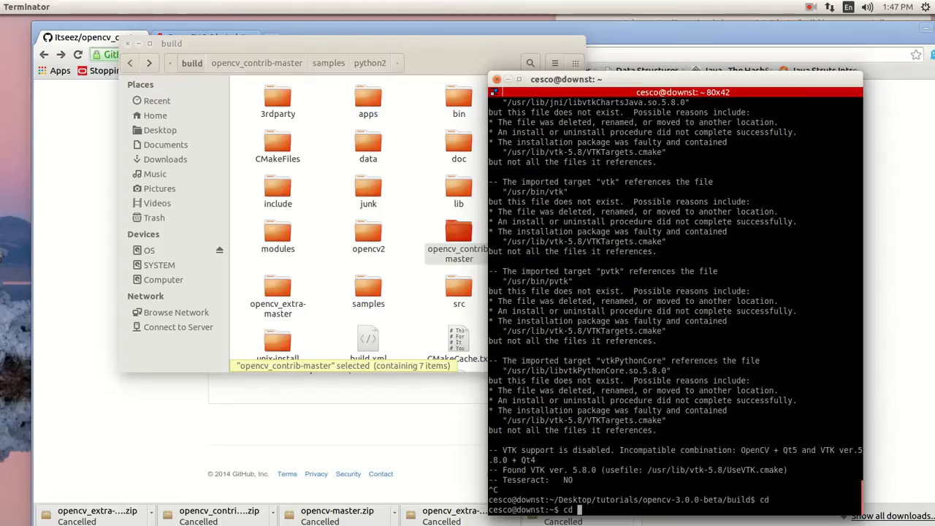
type("Downloads/")
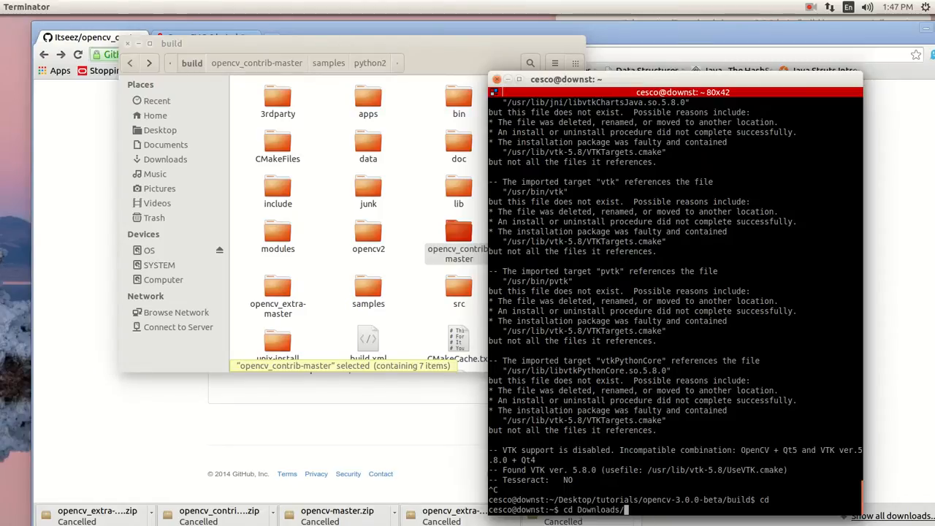
type("opencv")
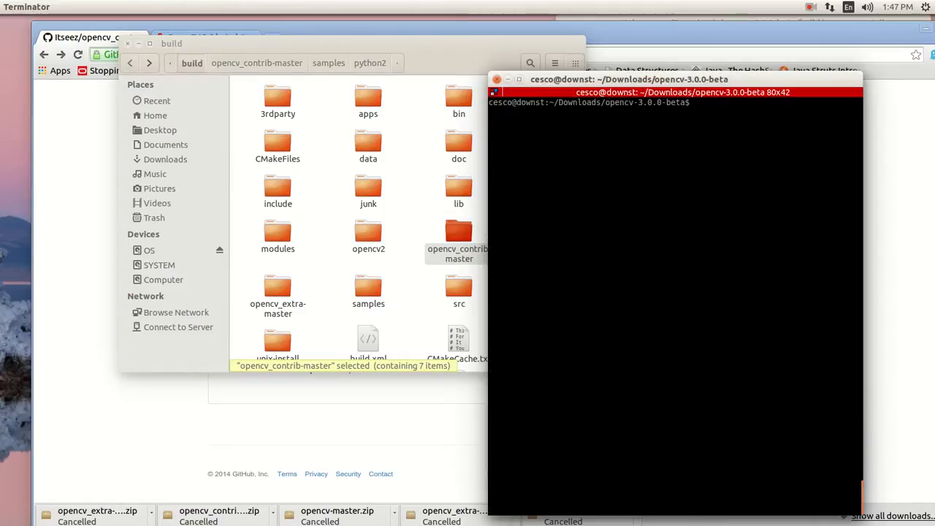
Step: List opencv-3.0.0-beta, enter samples/python2 to list its scripts, then start typing cd ../..
type("ls")
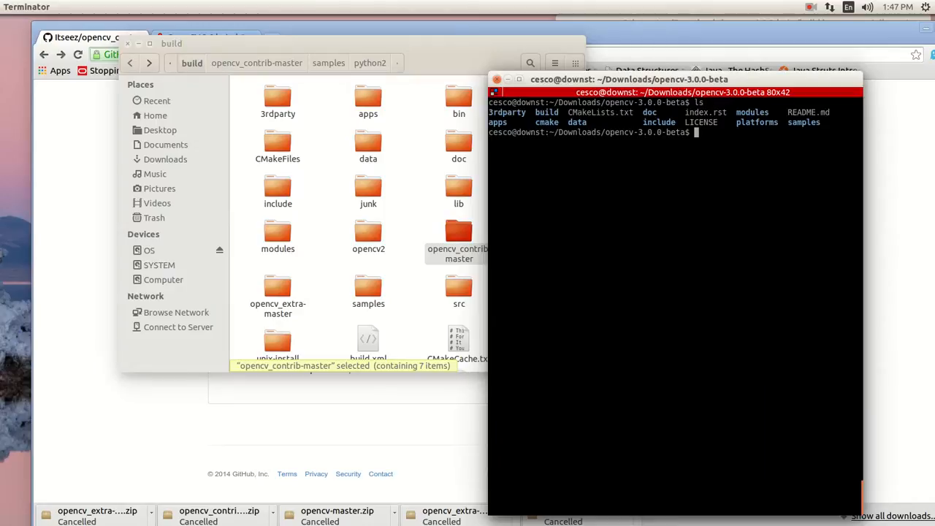
type("cd samples/")
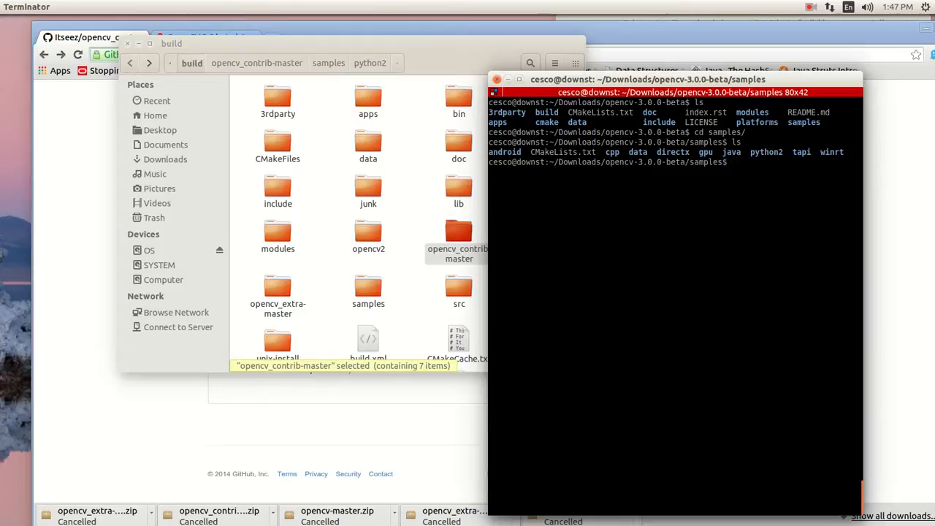
type("cd python2/")
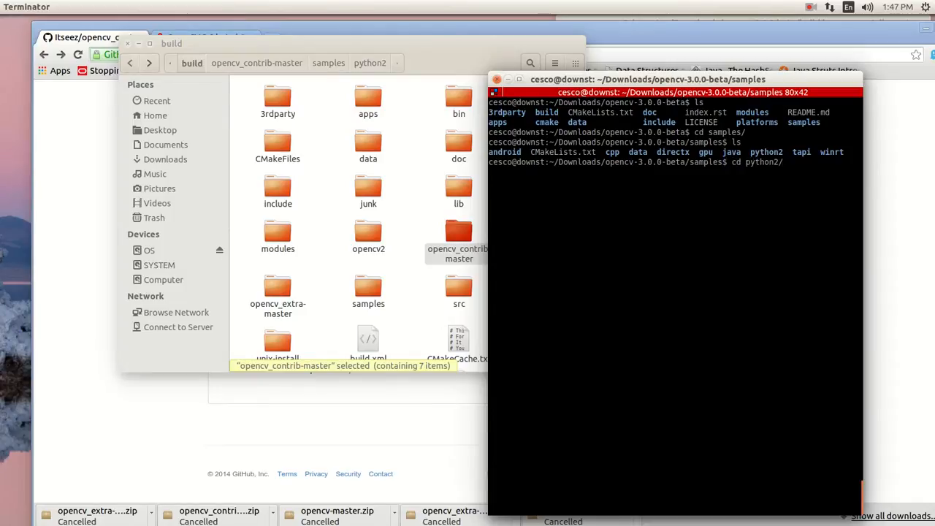
type("ls")
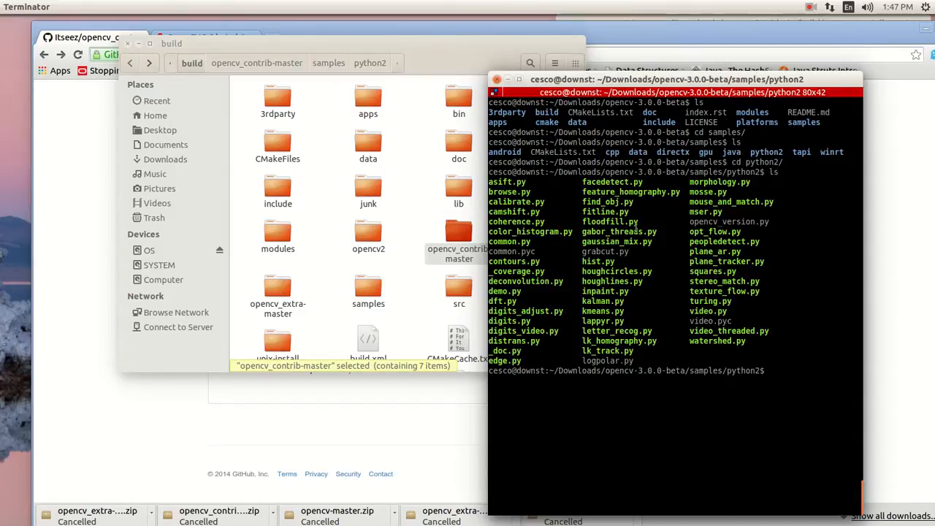
mouse_move(682, 218)
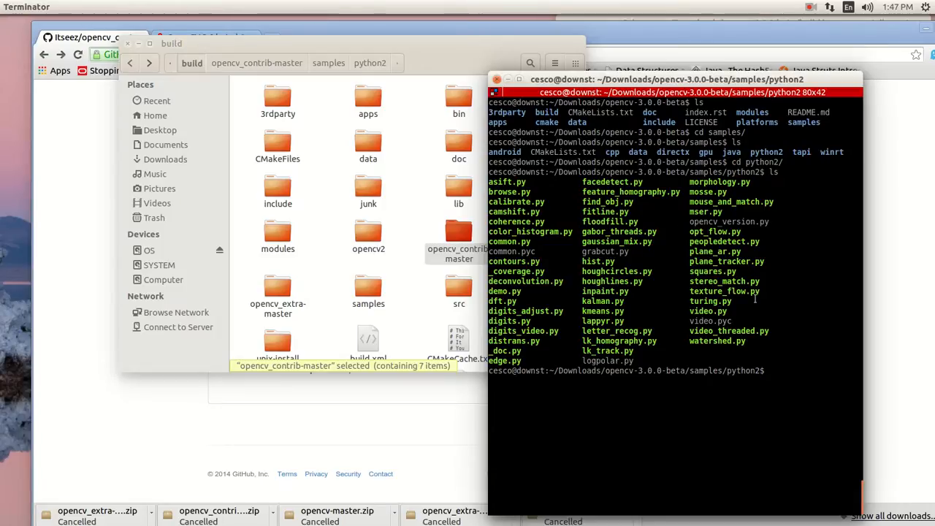
type("cd ../..")
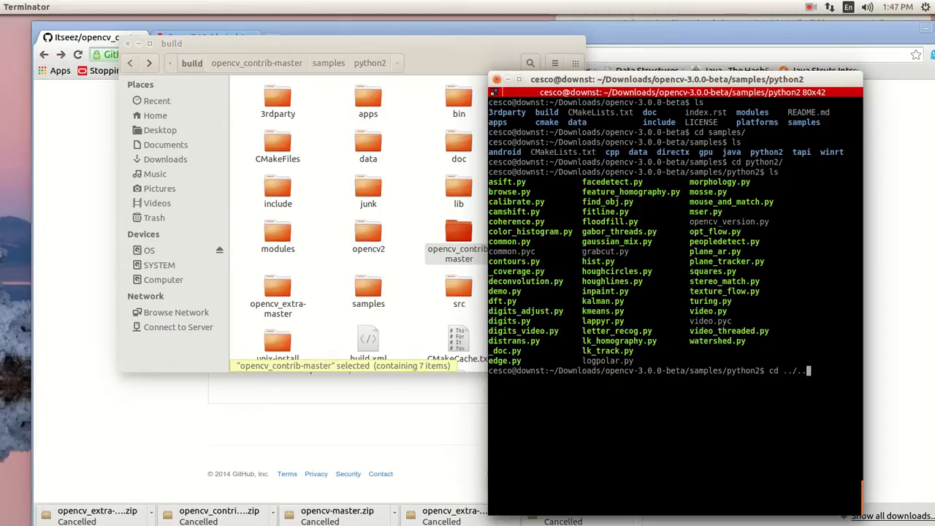
Step: Go up to opencv-3.0.0-beta, then into build/opencv_contrib-master via Tab completion
key("Return")
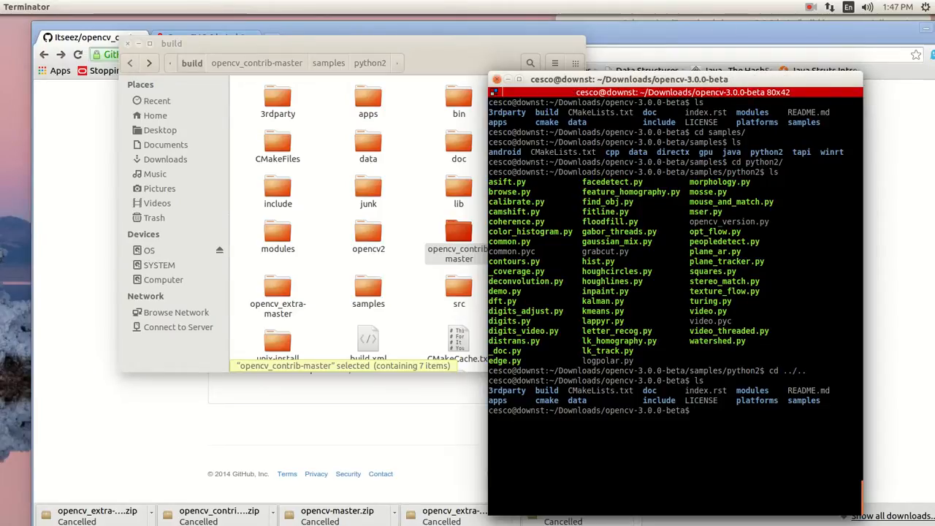
type("cd build/")
type("cd o")
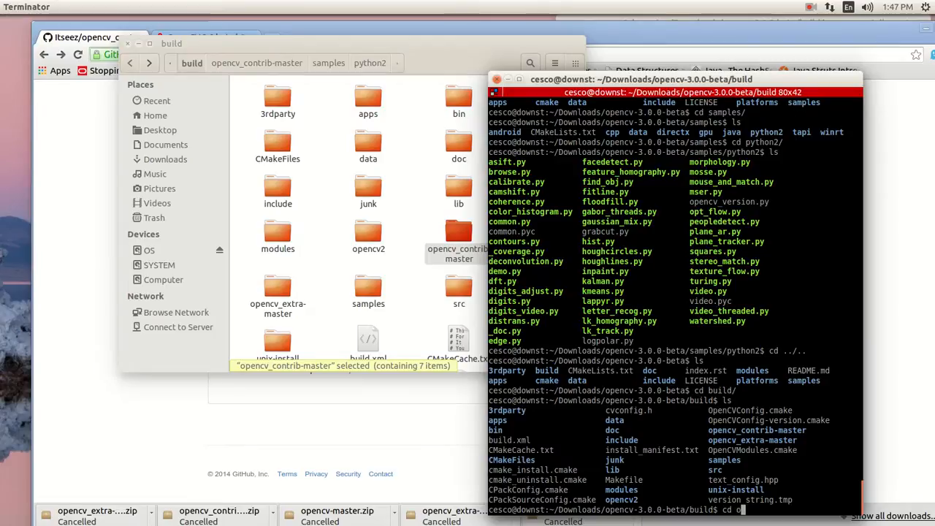
type("pencv+")
type("ls")
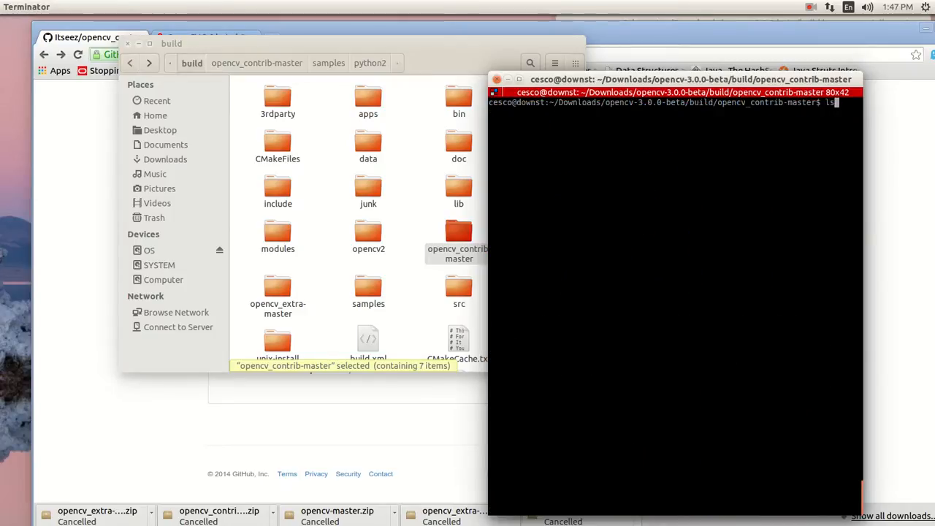
Step: Change into the contrib samples/python2 folder holding video.py and tree.avi
type("cd")
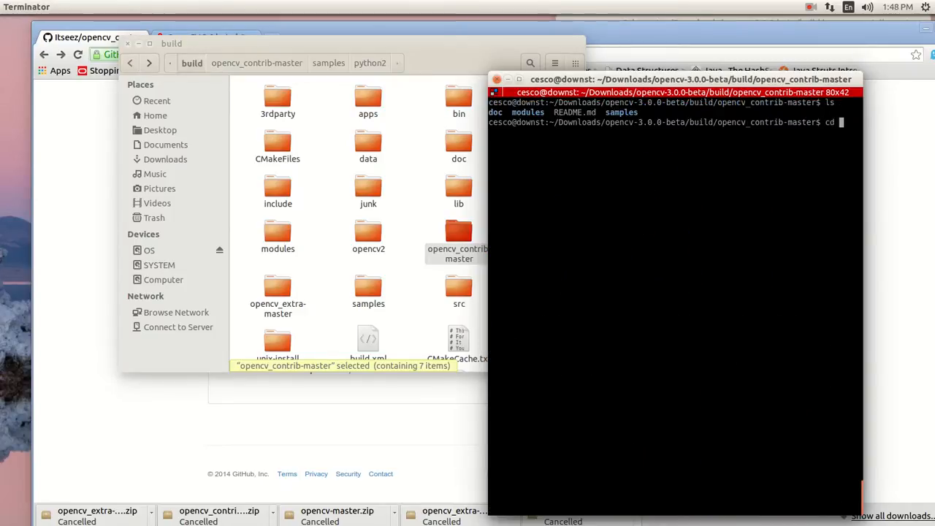
type("samples/")
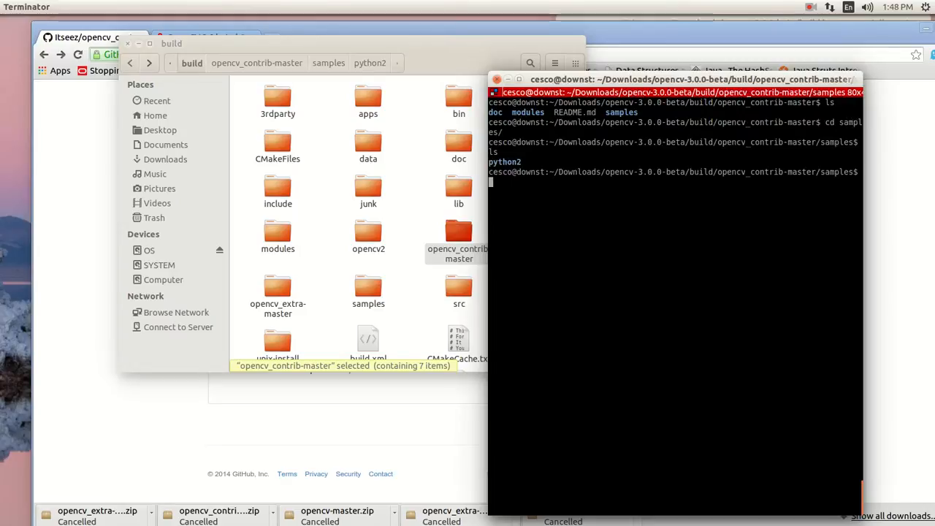
type("cd python2/")
type("ls")
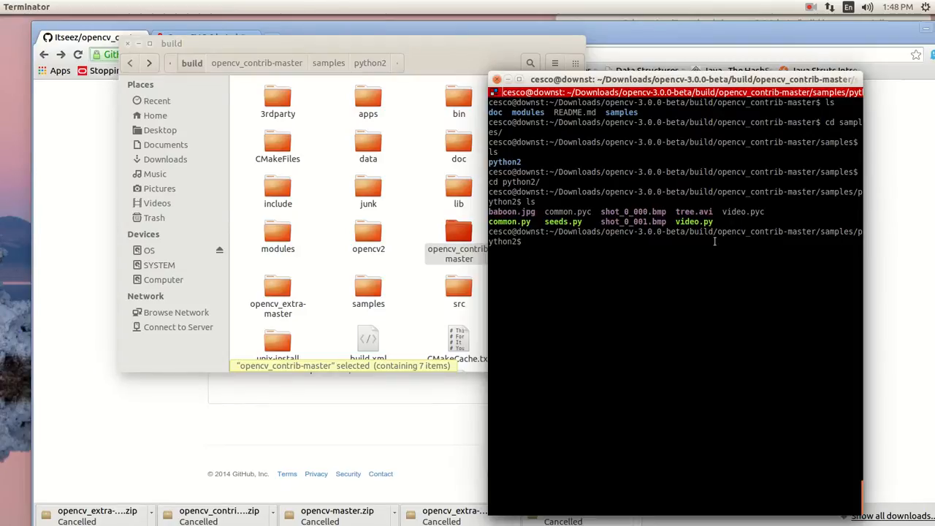
mouse_move(667, 282)
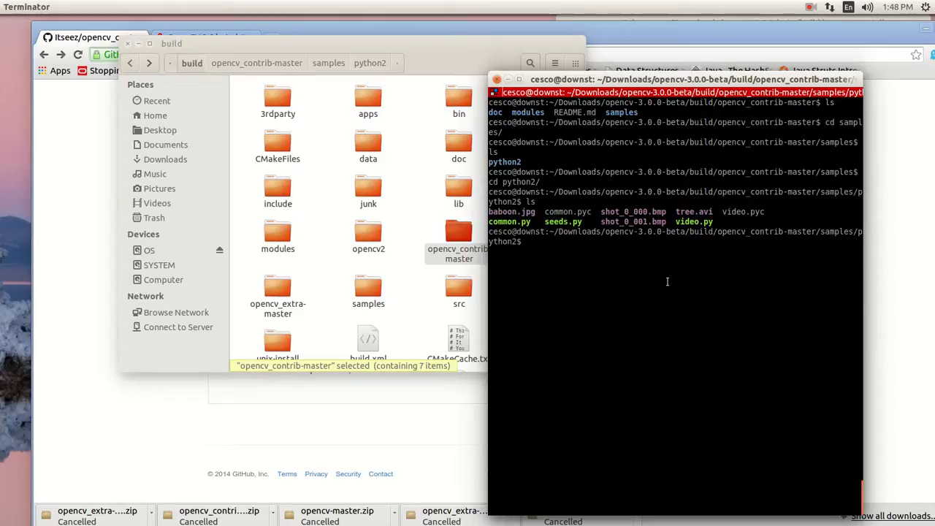
Step: Type the command 'python video.py tree.avi' at the prompt
type("pyth")
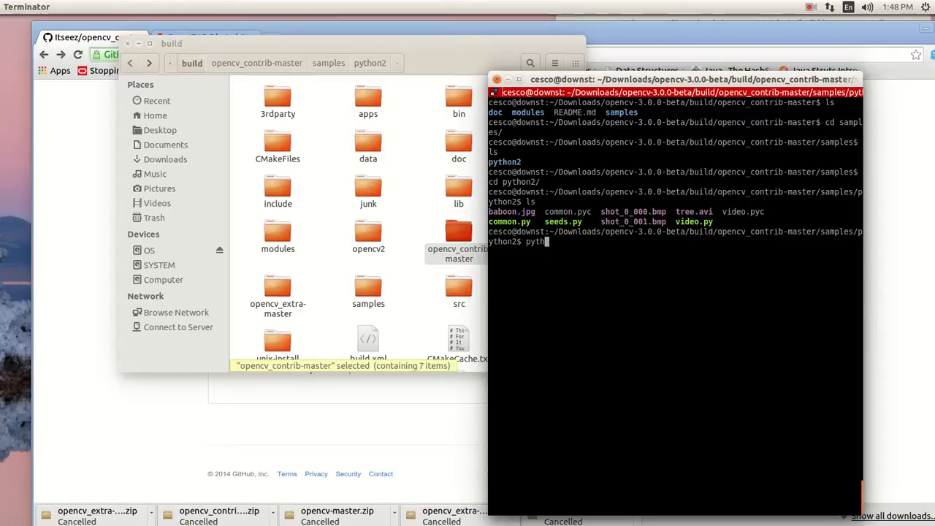
type("on")
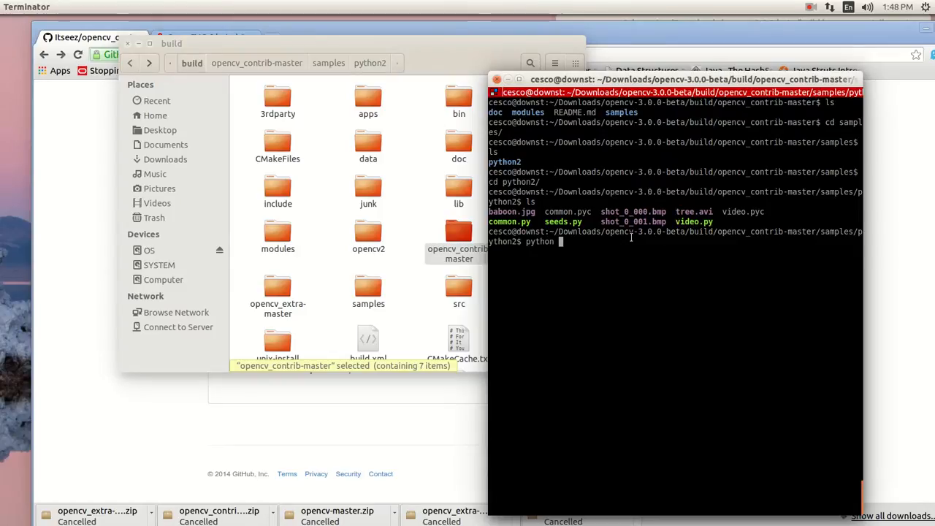
type("video")
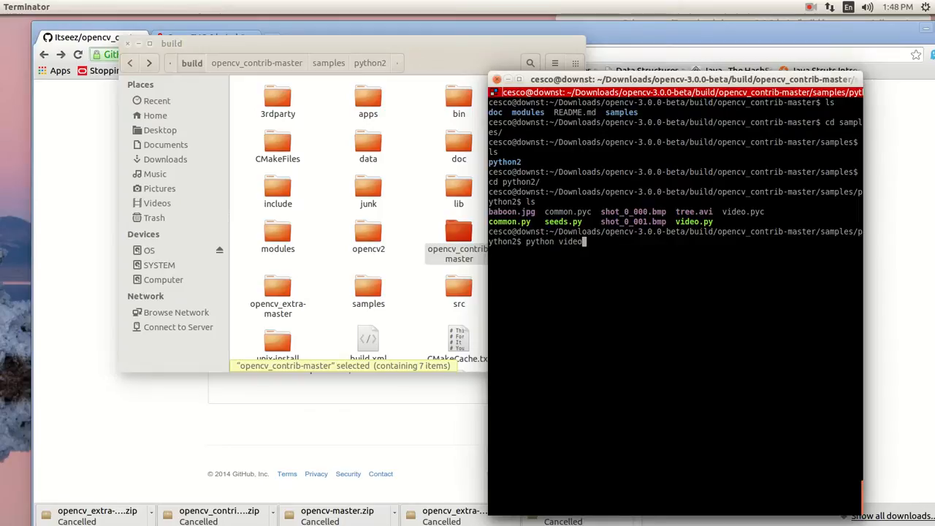
type(".py")
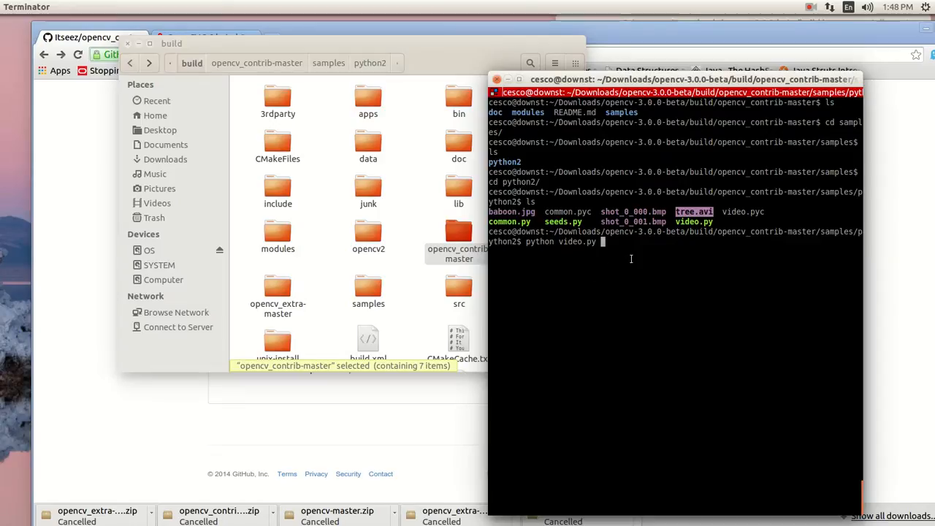
type("tree.avi")
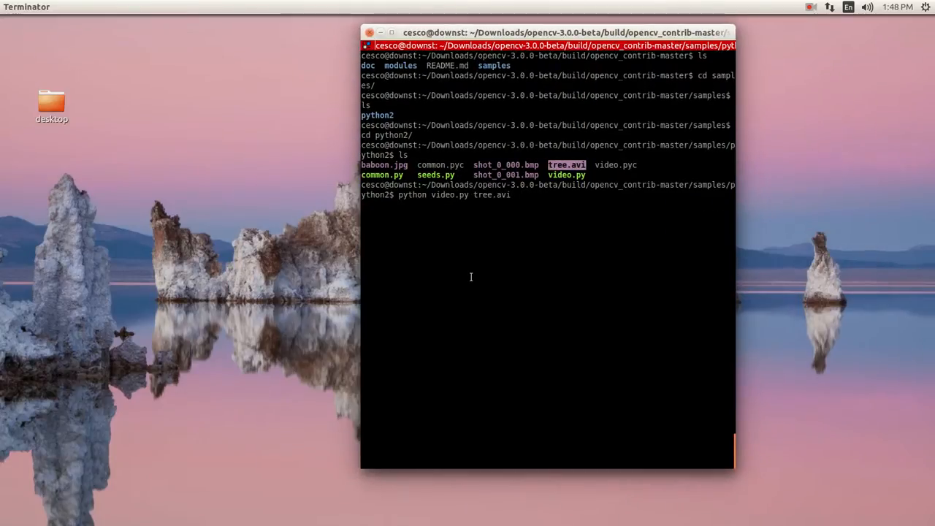
Step: Run python video.py tree.avi, hit the imshow assertion error, and select tree.avi in the listing
key("Return")
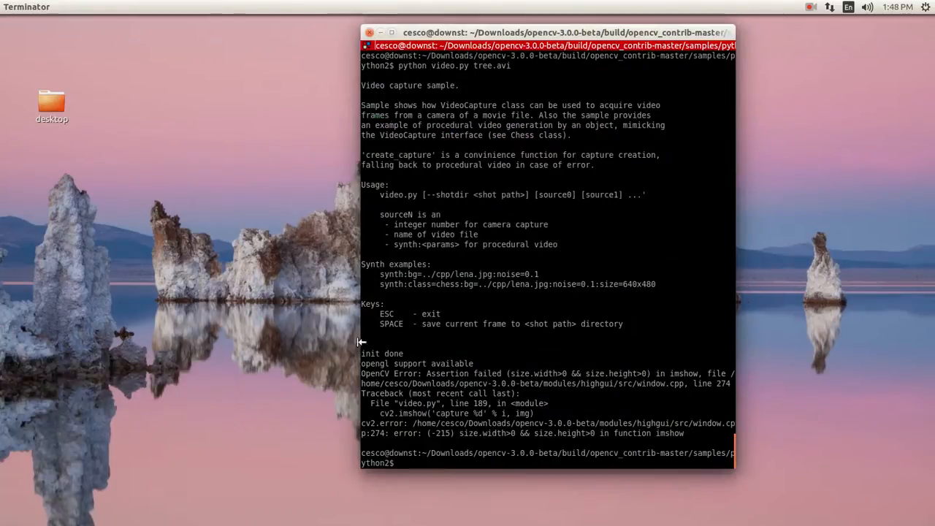
type("python video.py tree.avi")
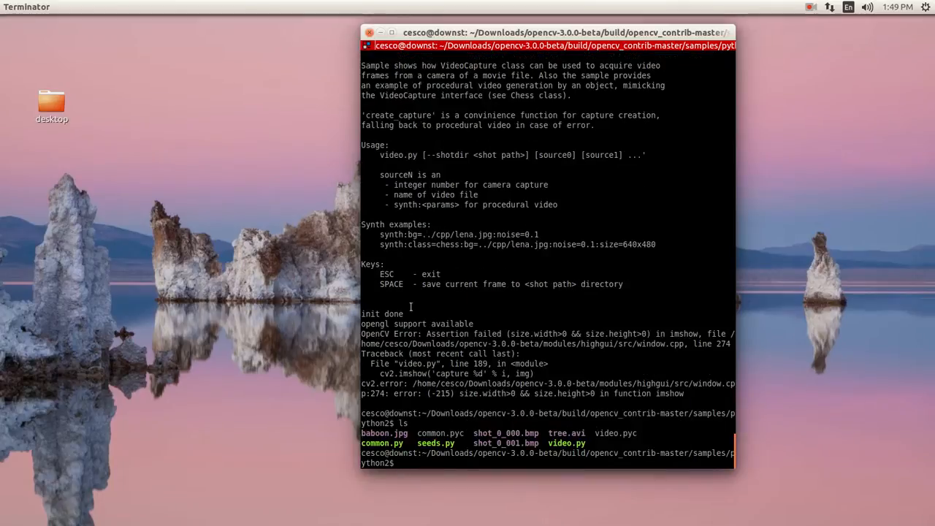
double_click(566, 433)
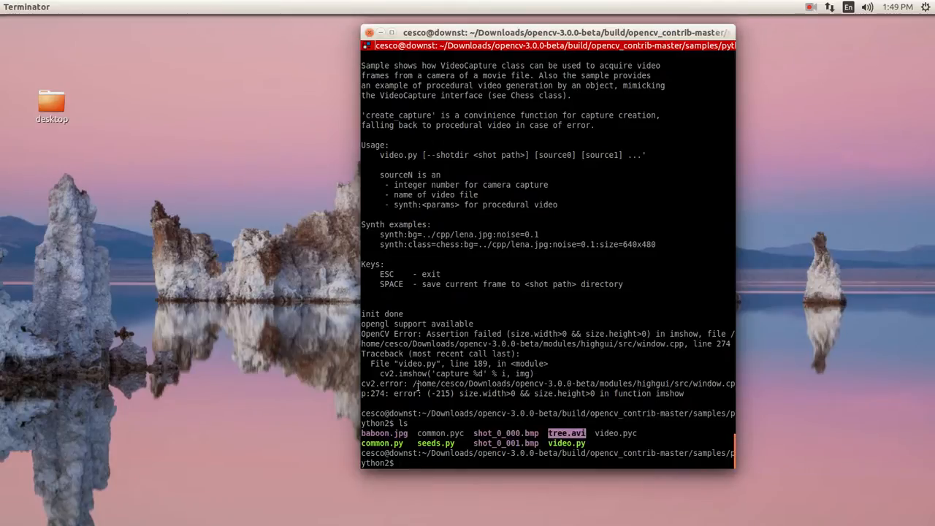
mouse_move(493, 185)
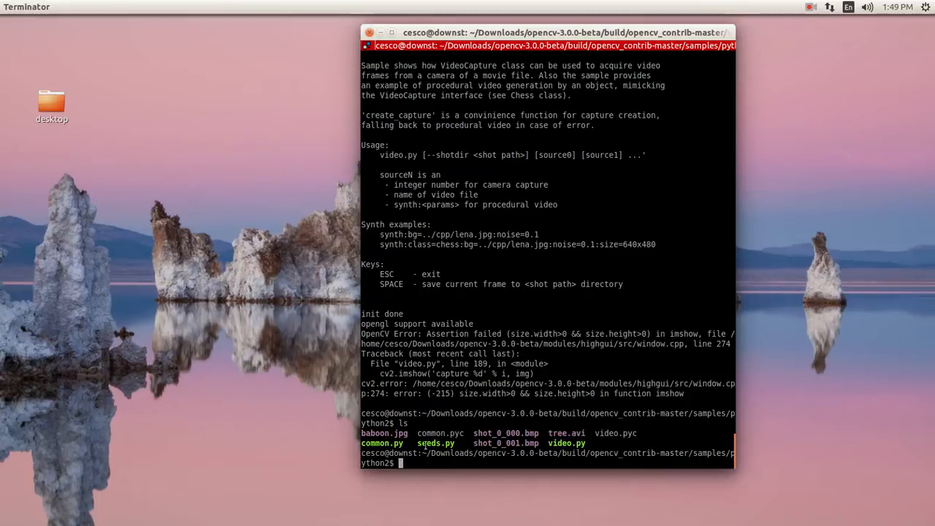
mouse_move(539, 466)
type("ls")
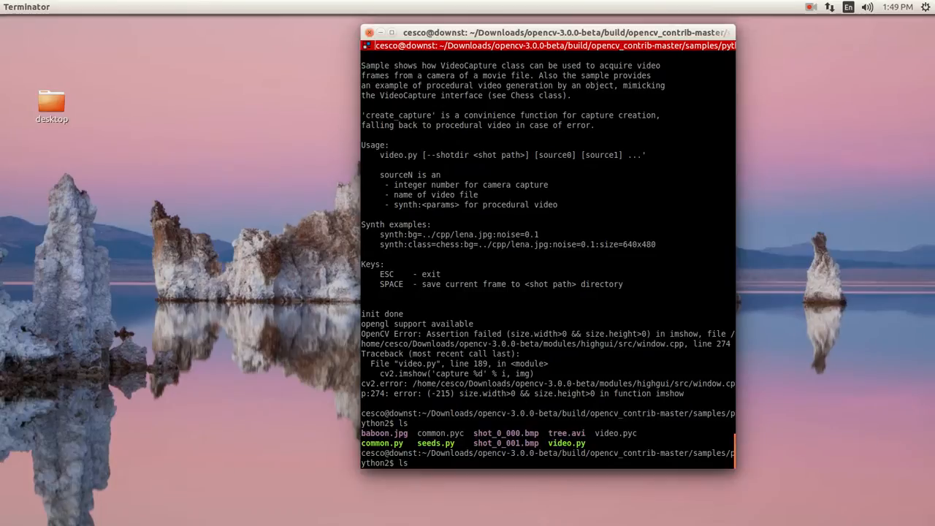
Step: Rerun 'python video.py tree.avi', reproducing the imshow size assertion error
type("python video.py tree.avi")
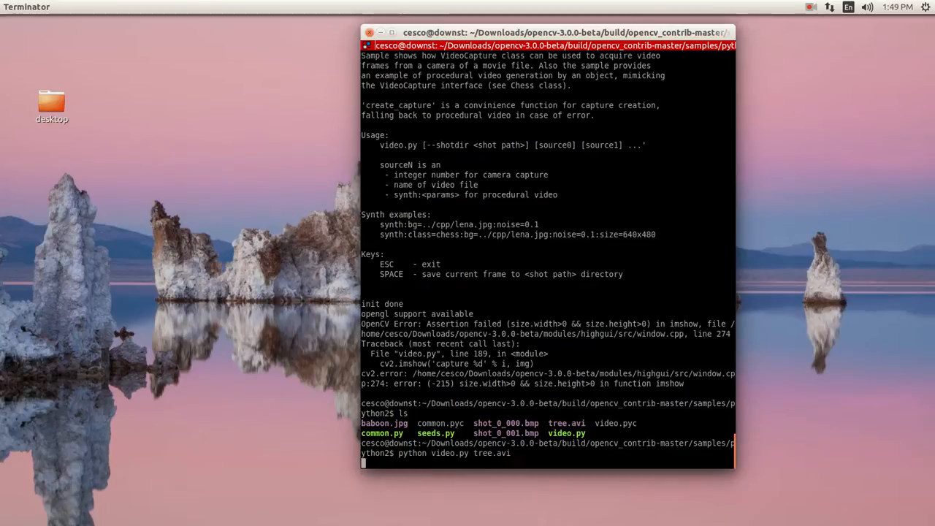
key("Return")
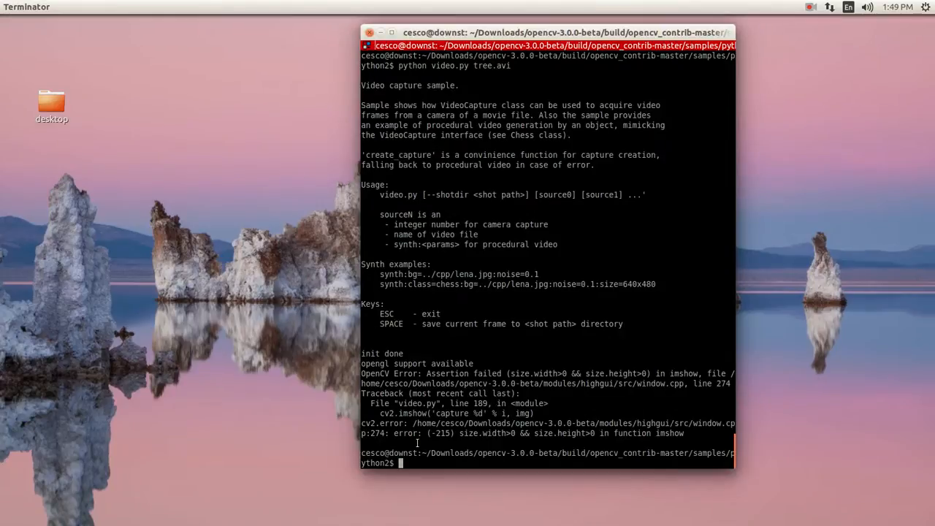
mouse_move(397, 191)
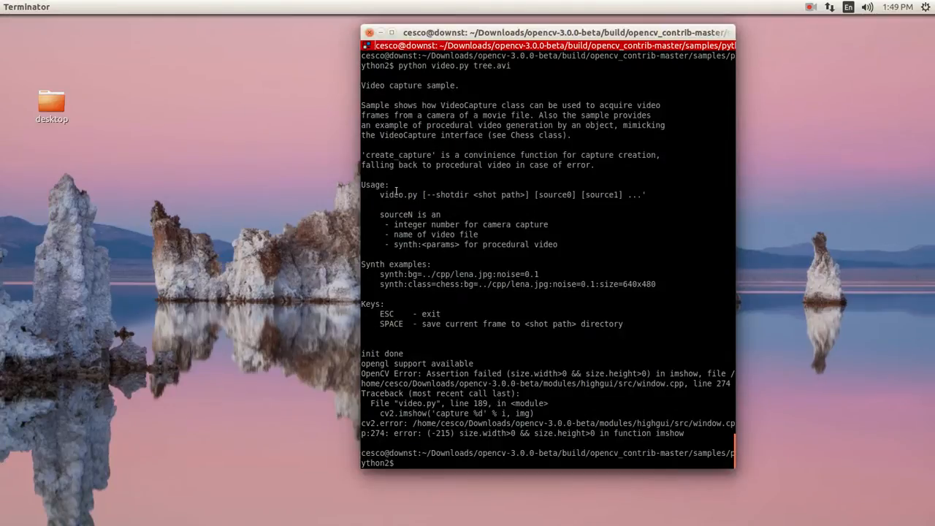